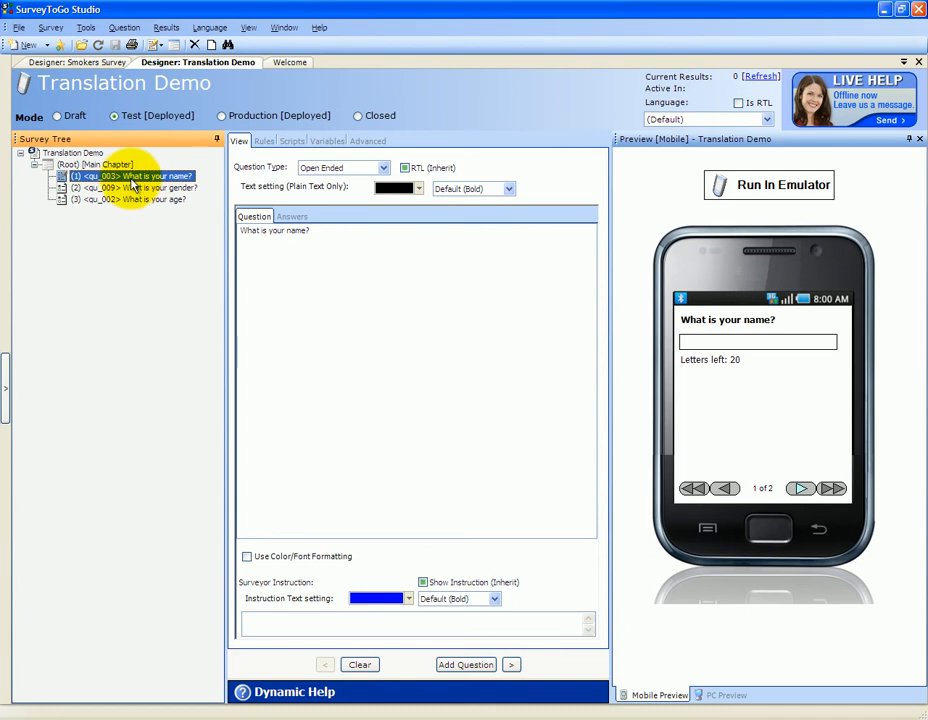
# - Select the 'What is your name?' question in the survey tree for editing
pyautogui.click(136, 188)
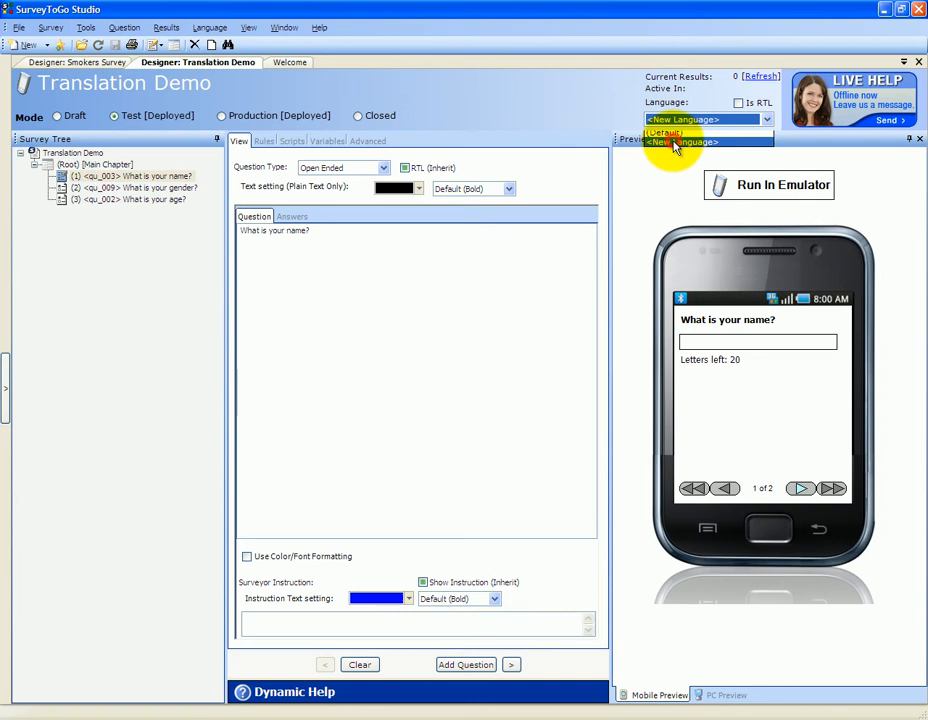
# - Add Dutch as a new survey language, named Dutch, and confirm
pyautogui.click(684, 140)
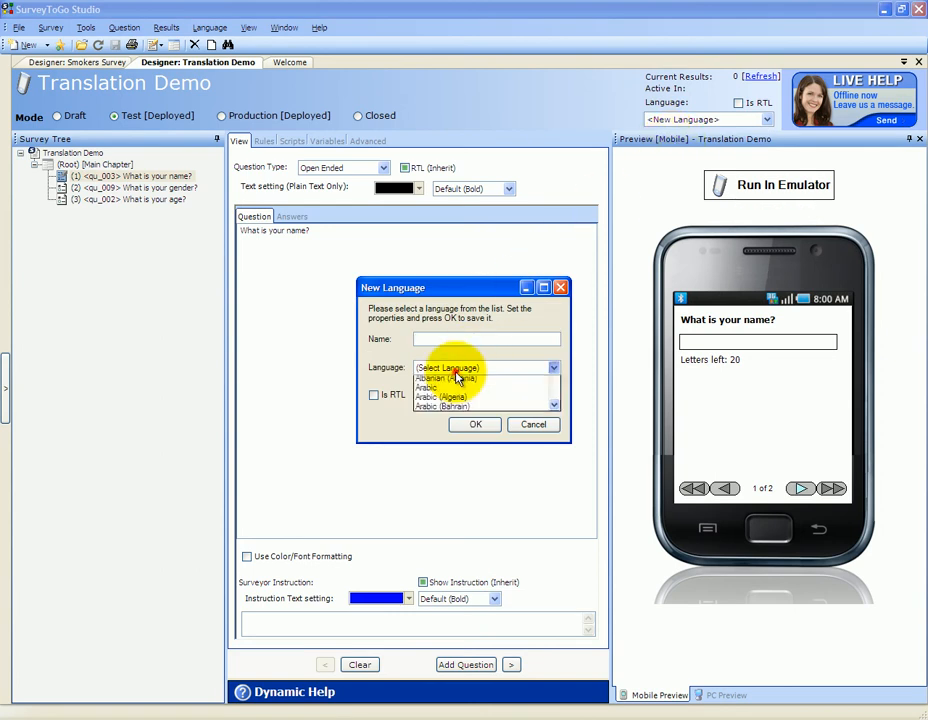
pyautogui.scroll(-3)
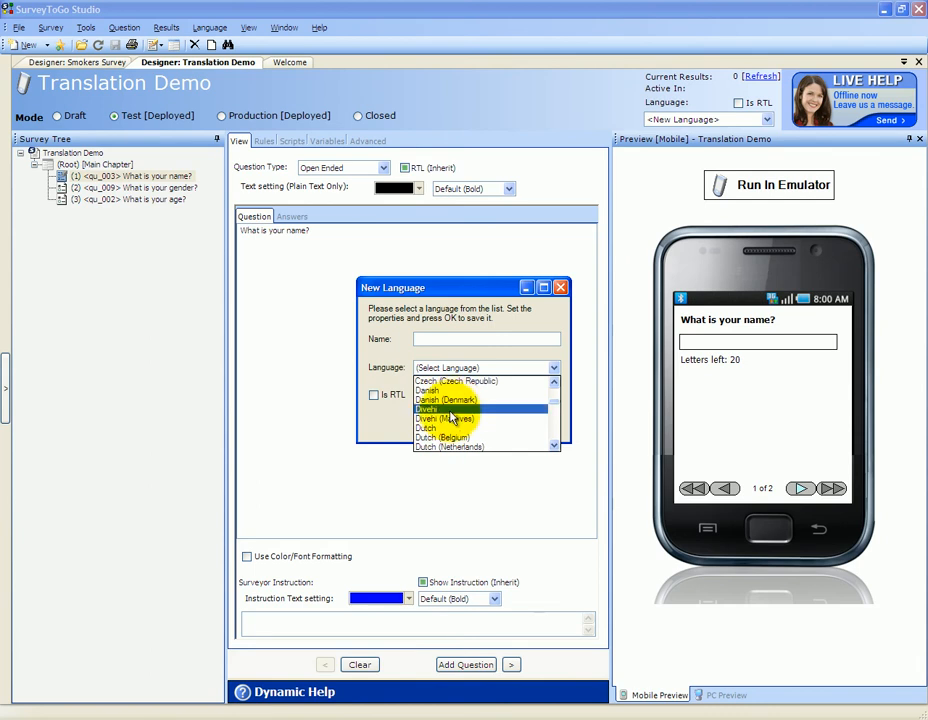
pyautogui.click(426, 428)
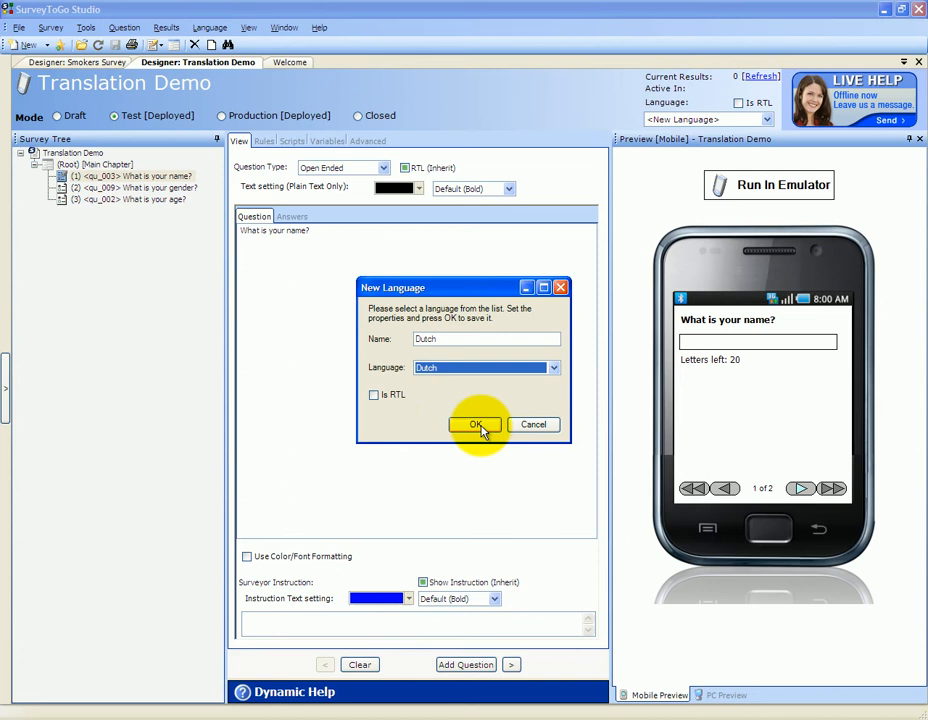
pyautogui.click(476, 424)
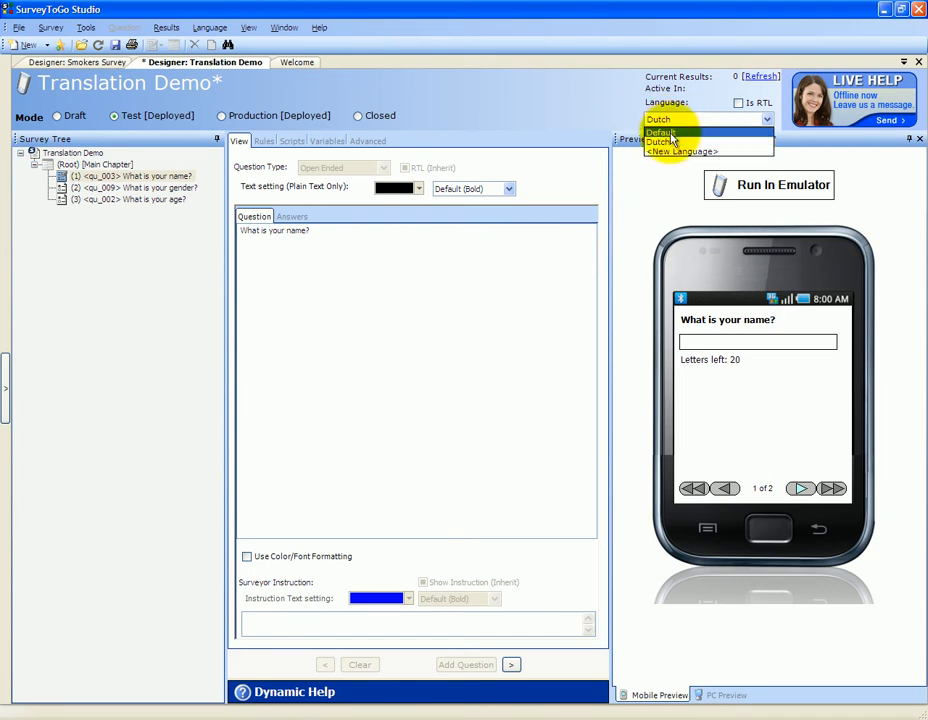
# - Switch the editing language between Default and Dutch to check both versions
pyautogui.click(660, 132)
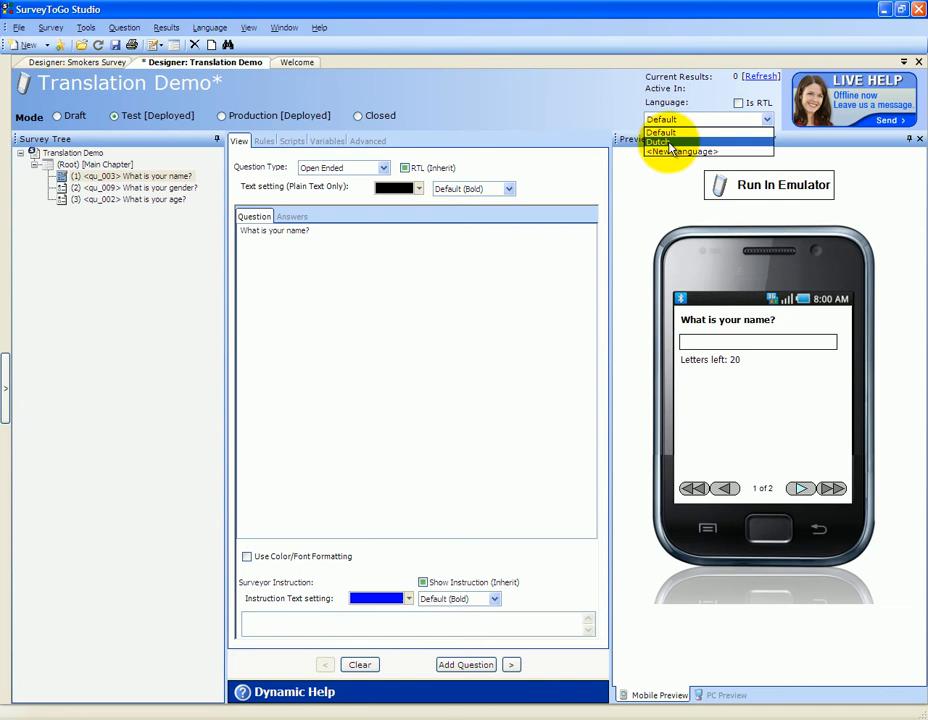
pyautogui.click(660, 140)
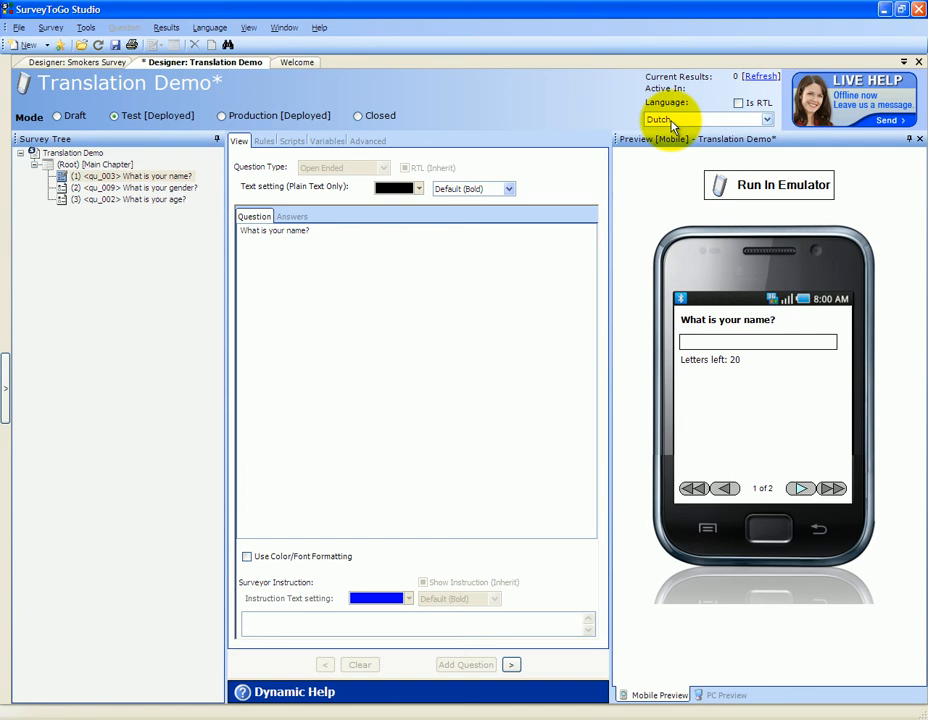
pyautogui.click(136, 176)
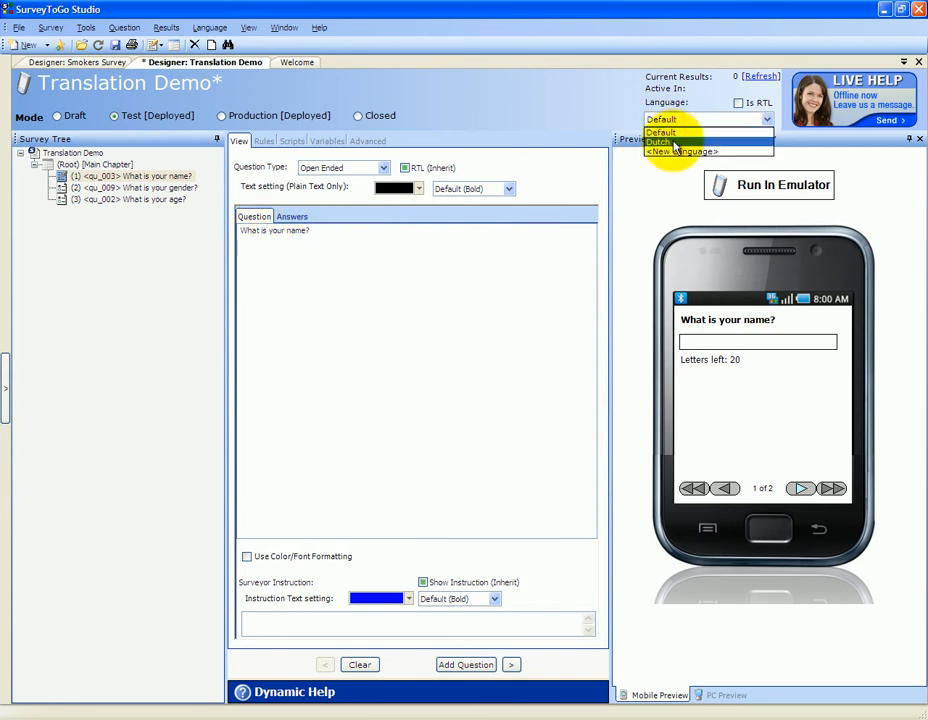
# - With Dutch selected, enter the question text 'Wat is jou naam?' and compare it with the Default wording
pyautogui.click(662, 140)
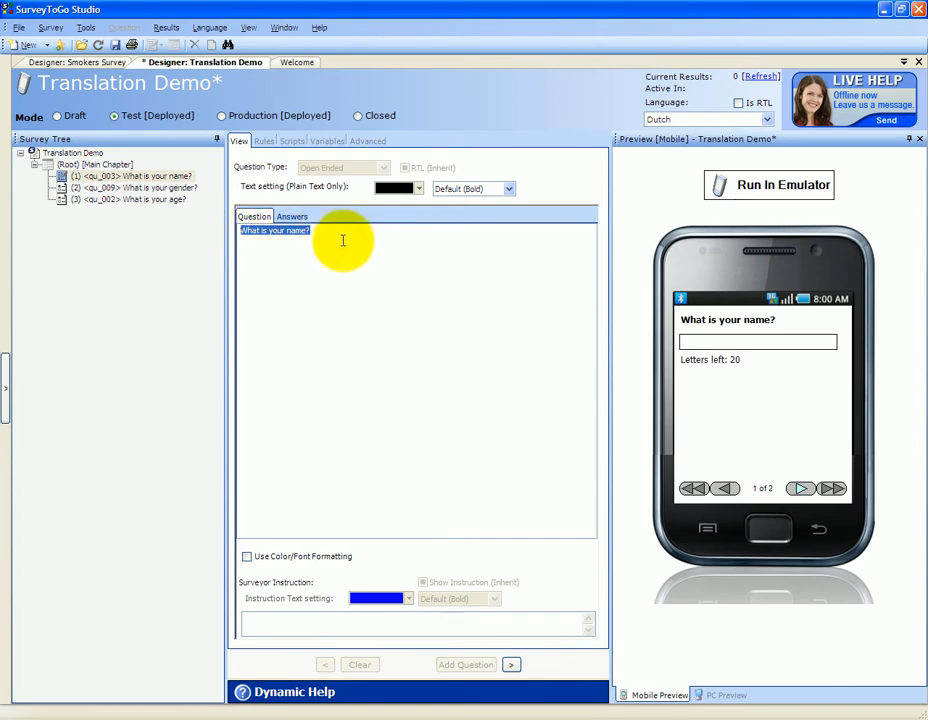
pyautogui.write('Wat')
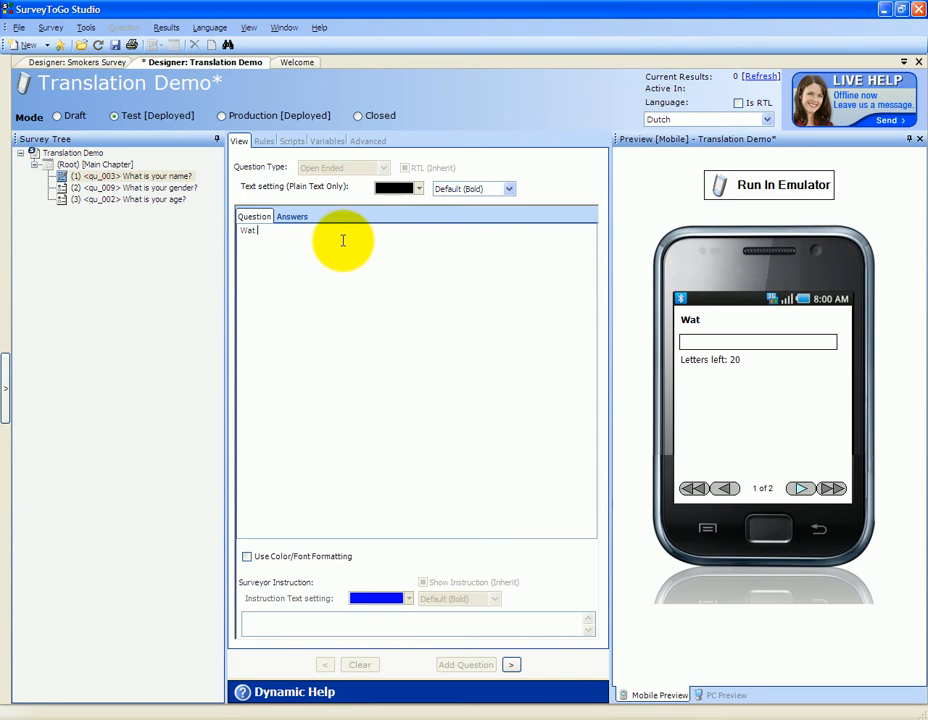
pyautogui.write('is jou')
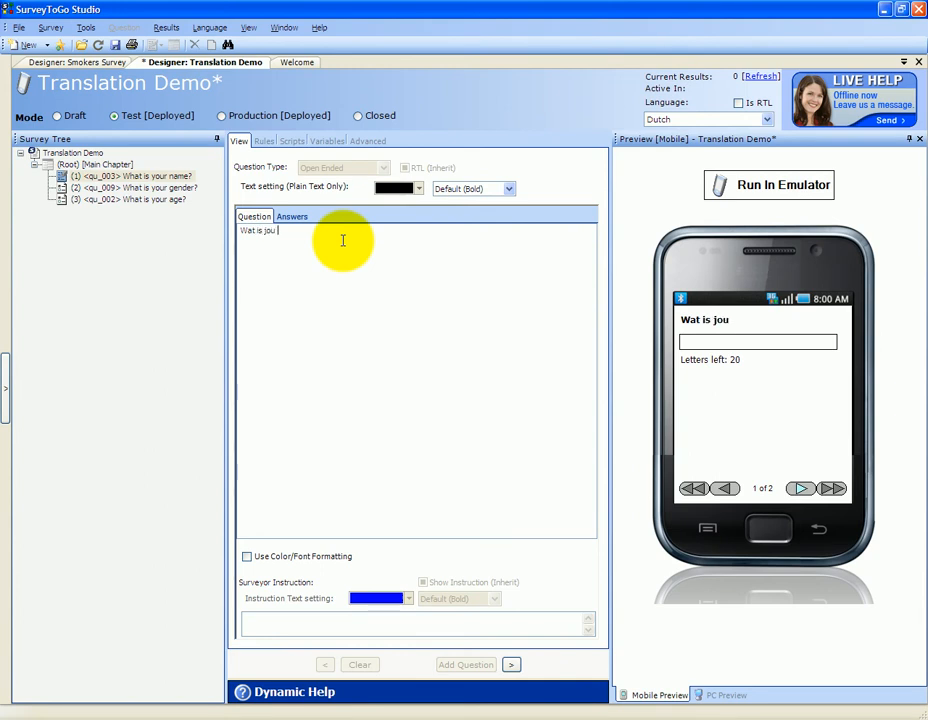
pyautogui.write('naam?')
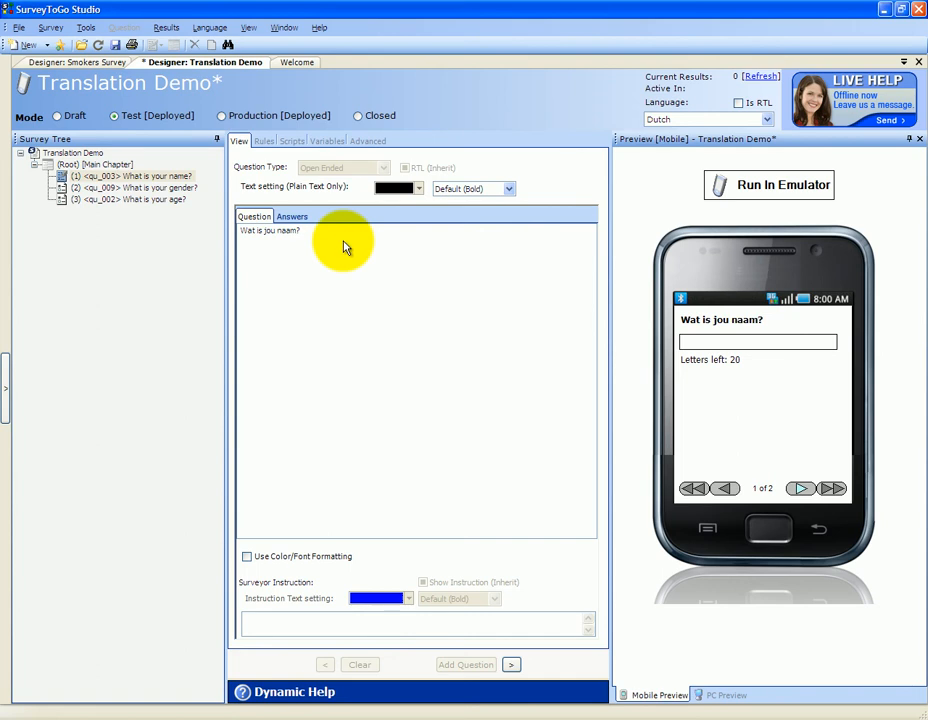
pyautogui.moveTo(604, 164)
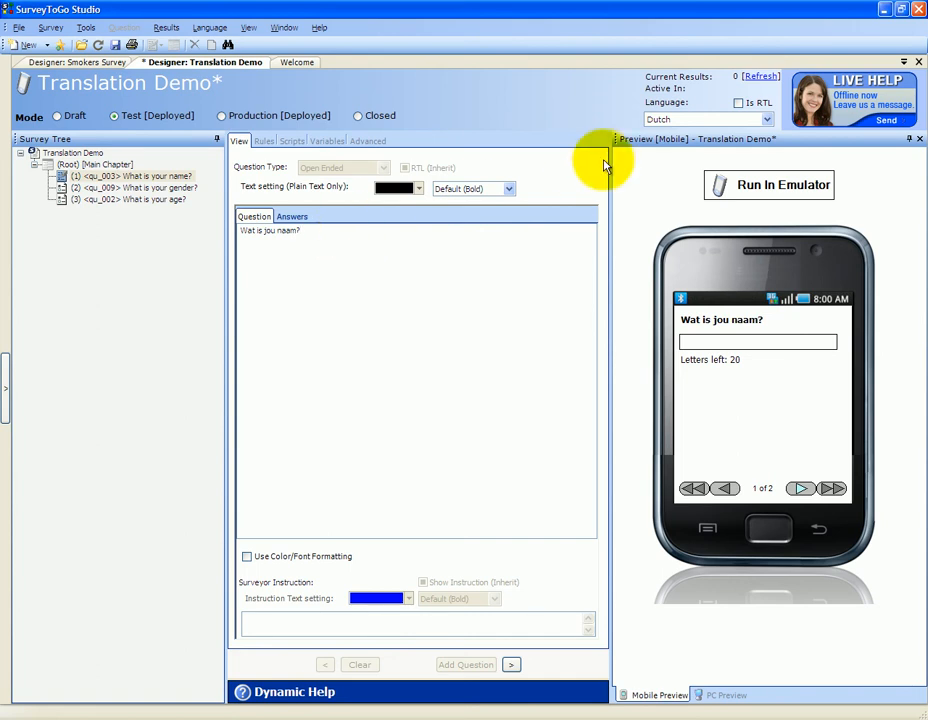
pyautogui.click(708, 120)
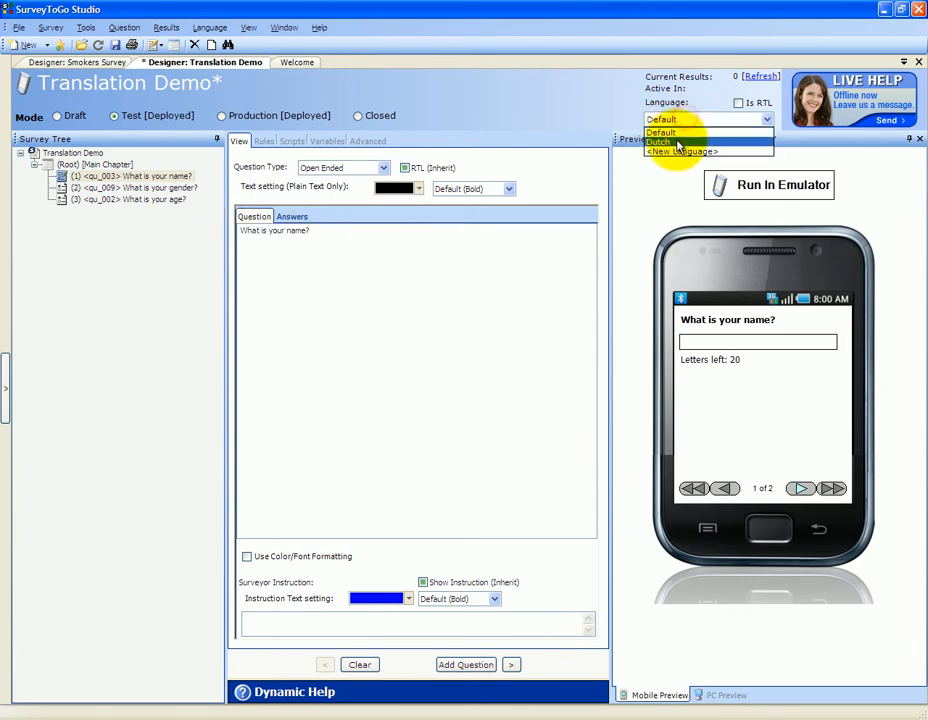
pyautogui.click(662, 132)
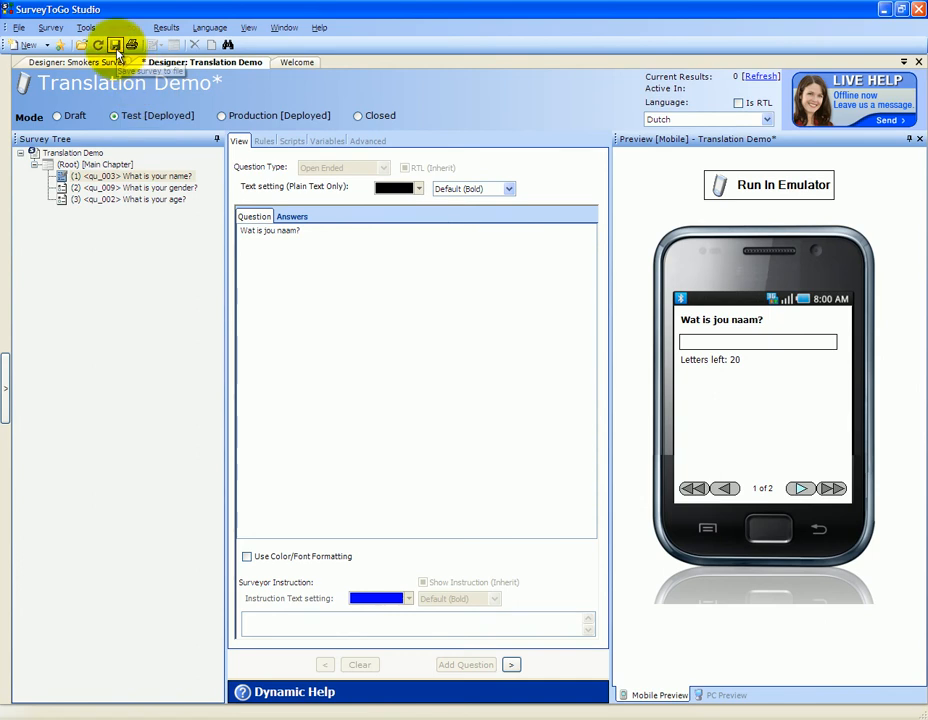
# - Save the survey, log in on the emulator and run the Translation Demo interview
pyautogui.click(116, 44)
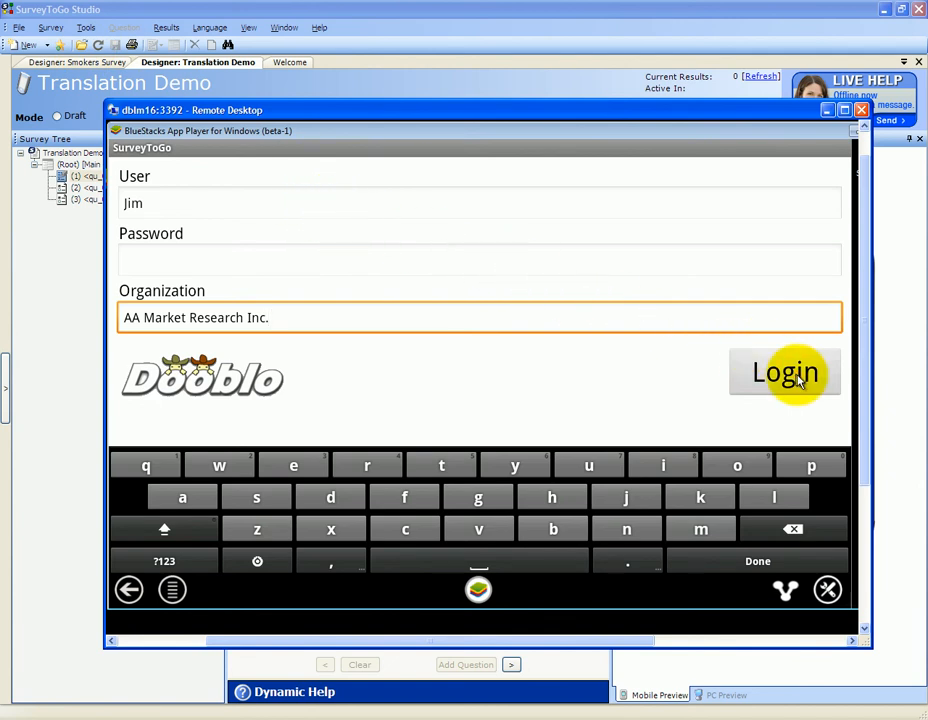
pyautogui.click(784, 370)
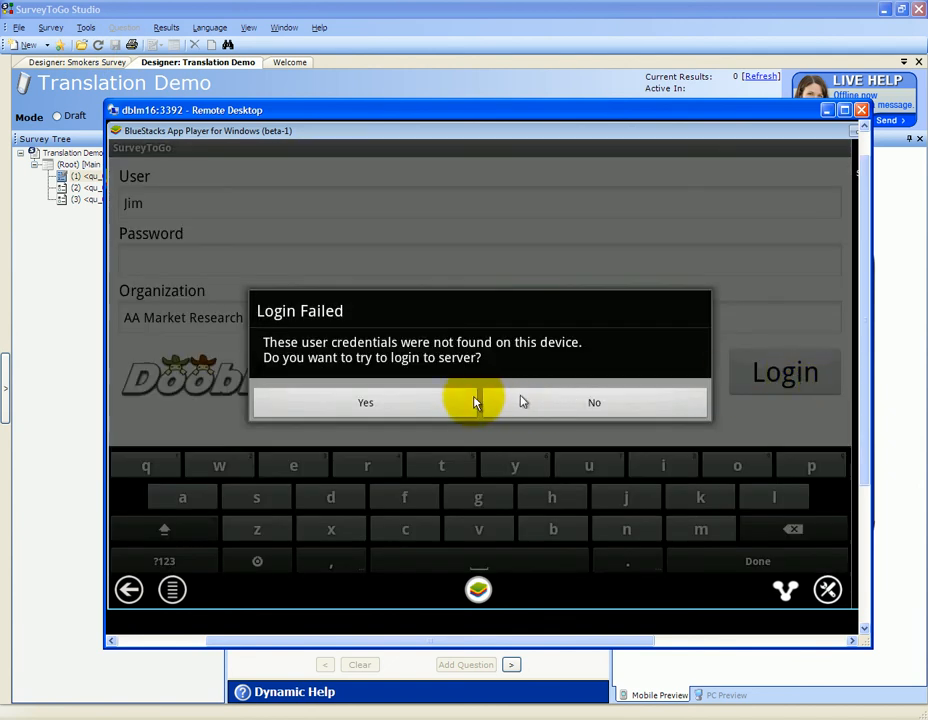
pyautogui.click(364, 402)
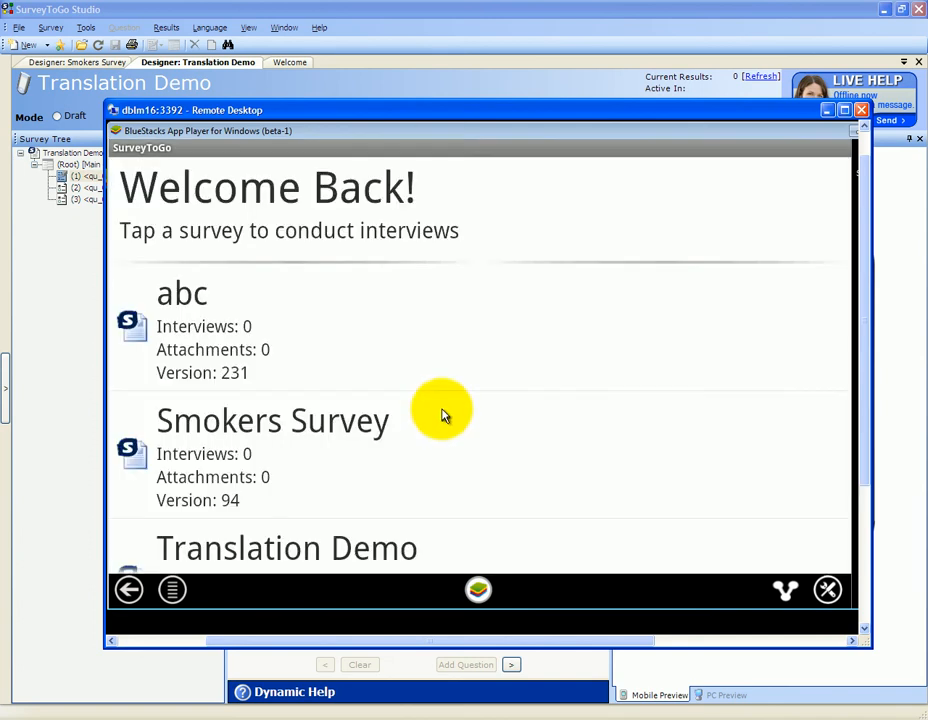
pyautogui.scroll(-3)
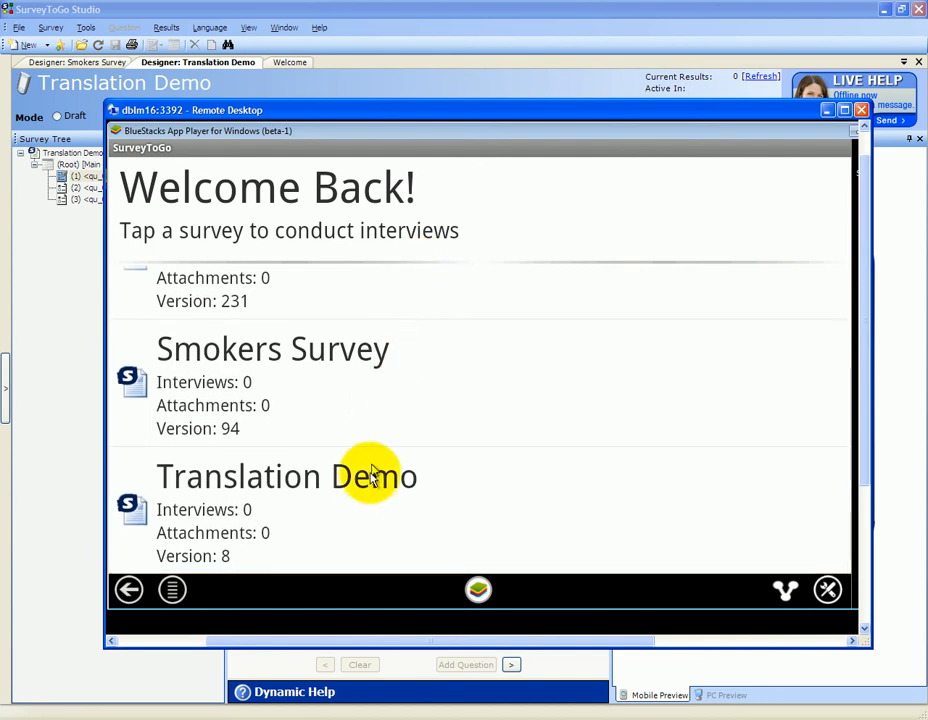
pyautogui.click(288, 476)
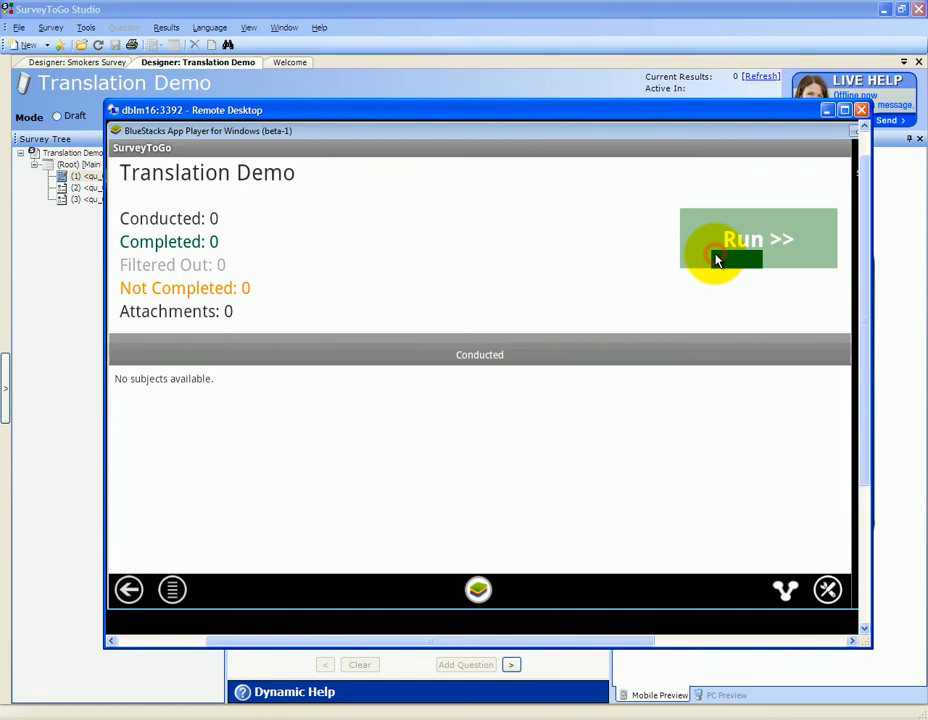
pyautogui.click(758, 240)
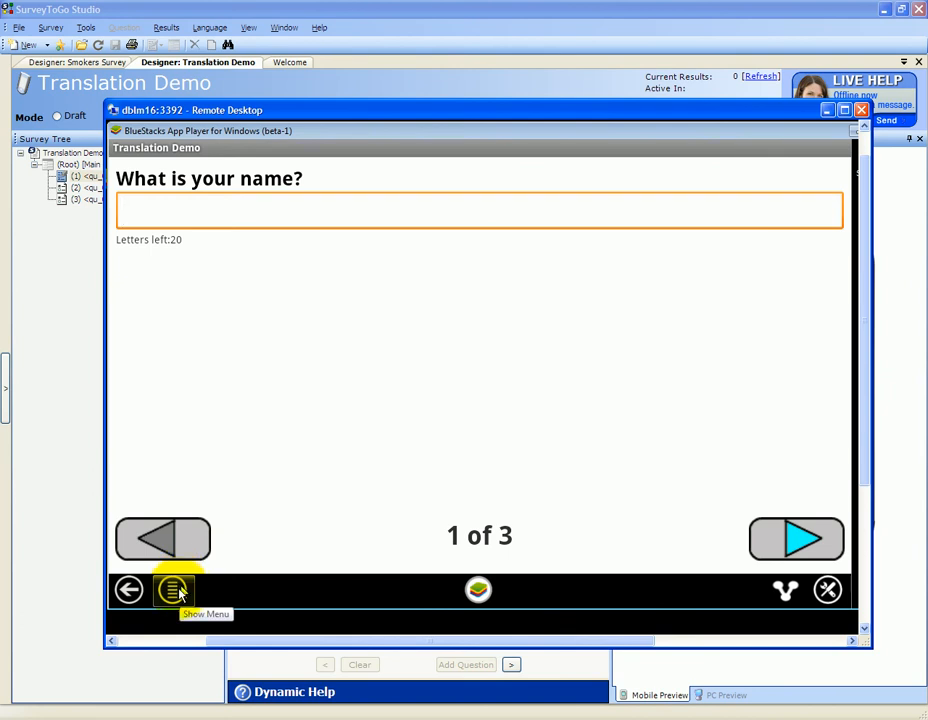
# - Switch the running interview to Dutch via Menu > Languages so it reads 'Wat is jou naam?'
pyautogui.click(174, 588)
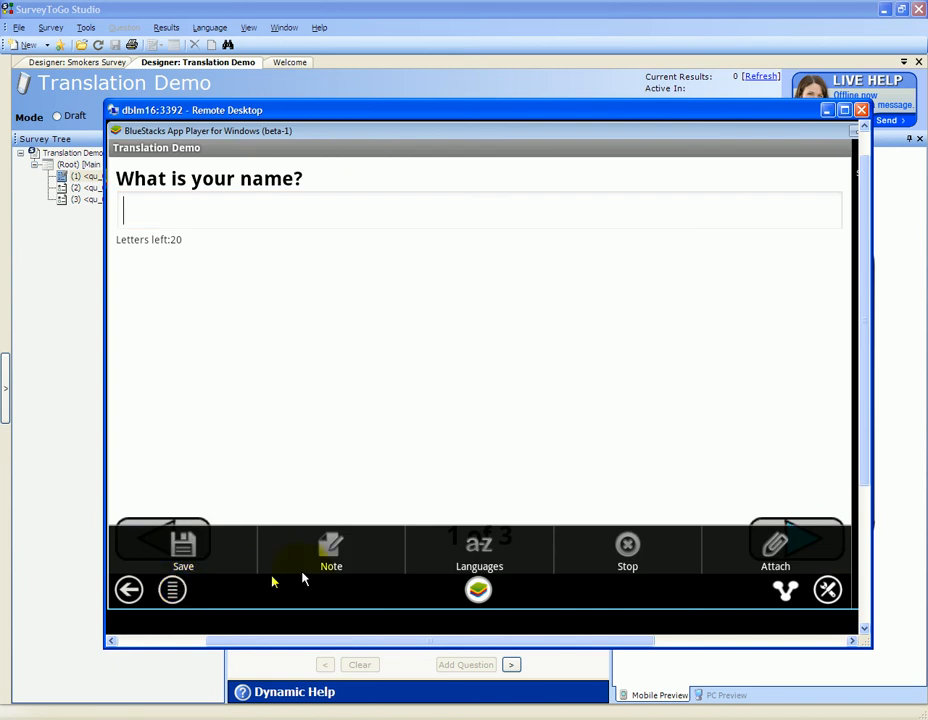
pyautogui.click(480, 550)
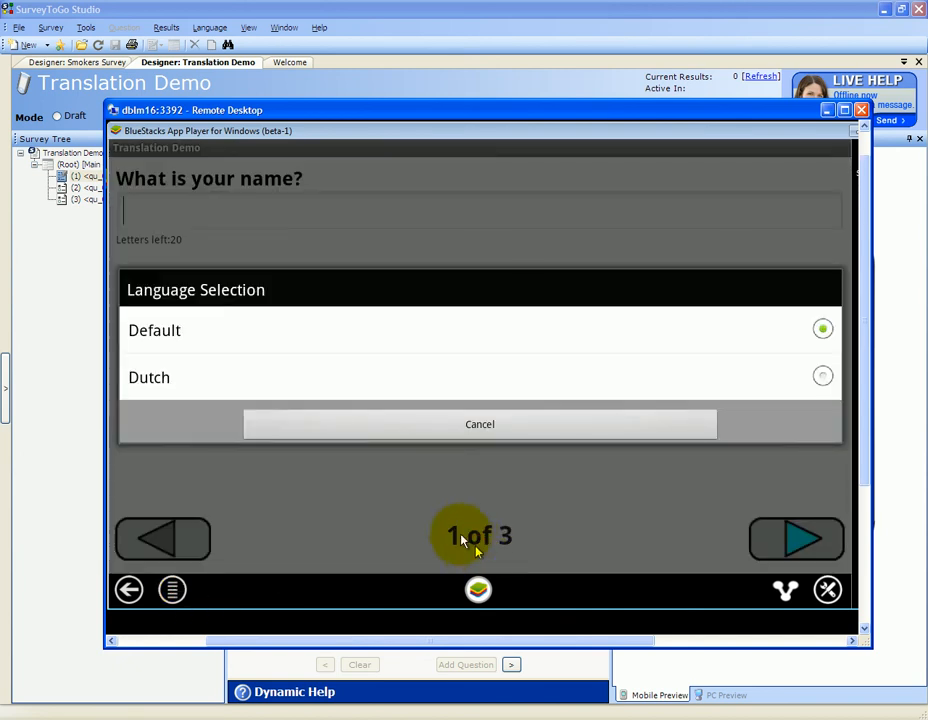
pyautogui.click(148, 376)
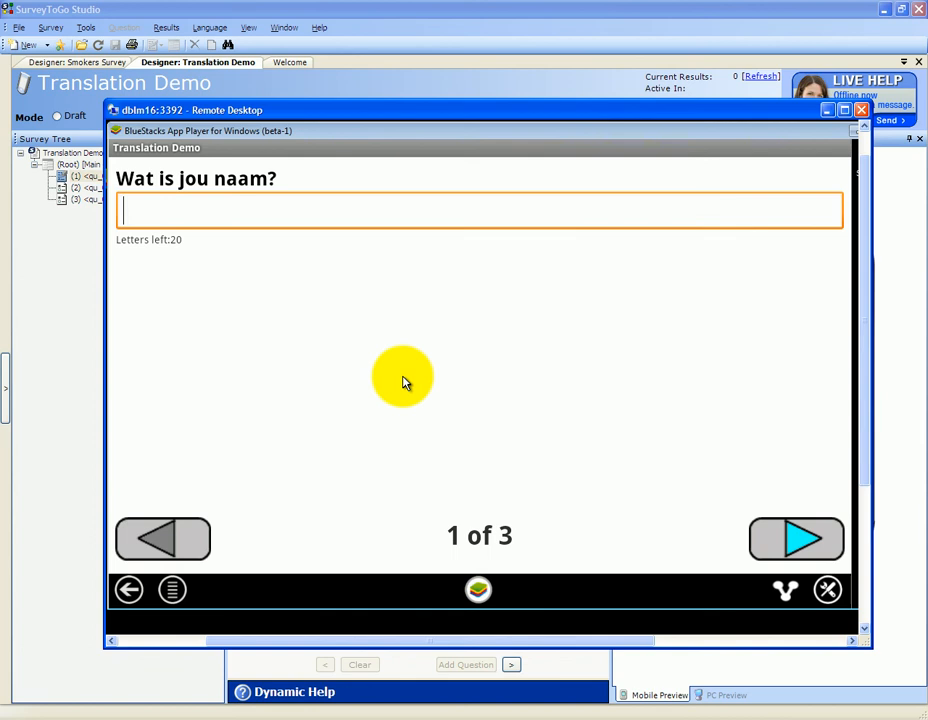
pyautogui.moveTo(180, 198)
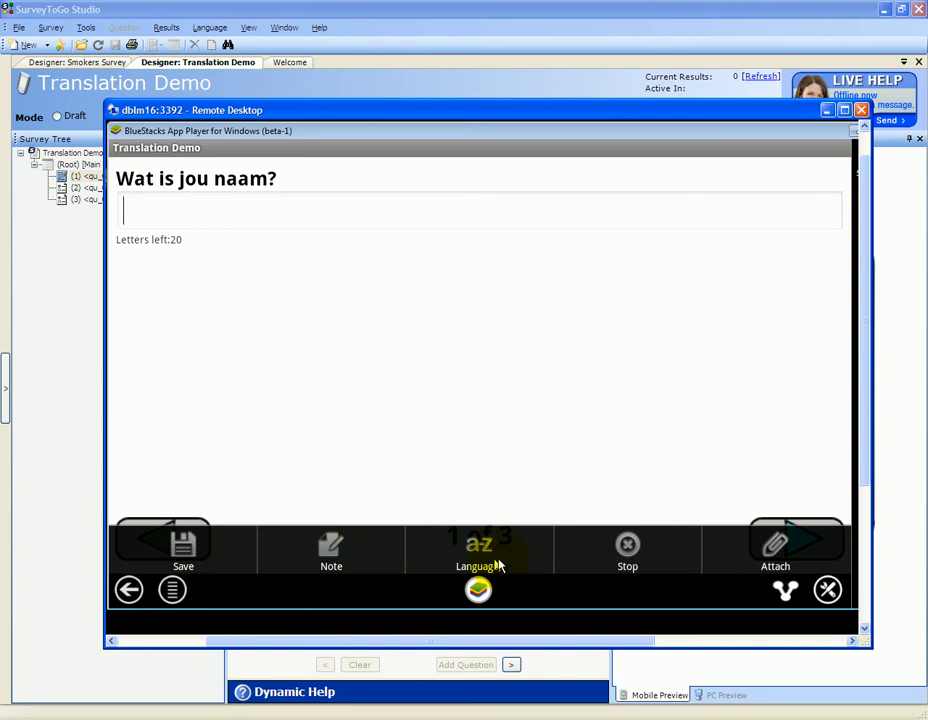
pyautogui.click(478, 550)
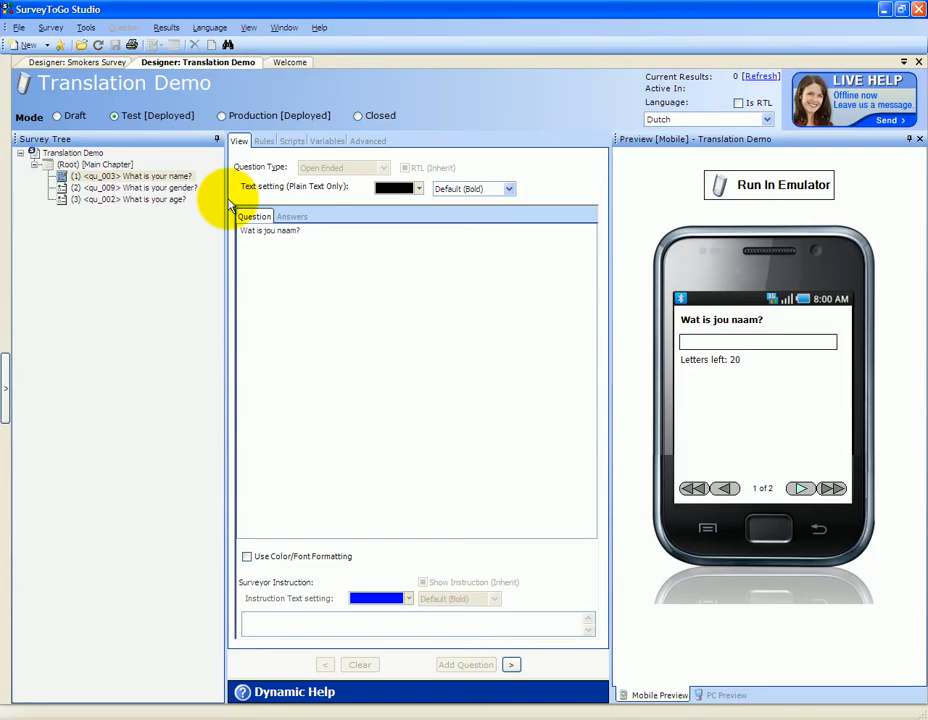
pyautogui.moveTo(240, 184)
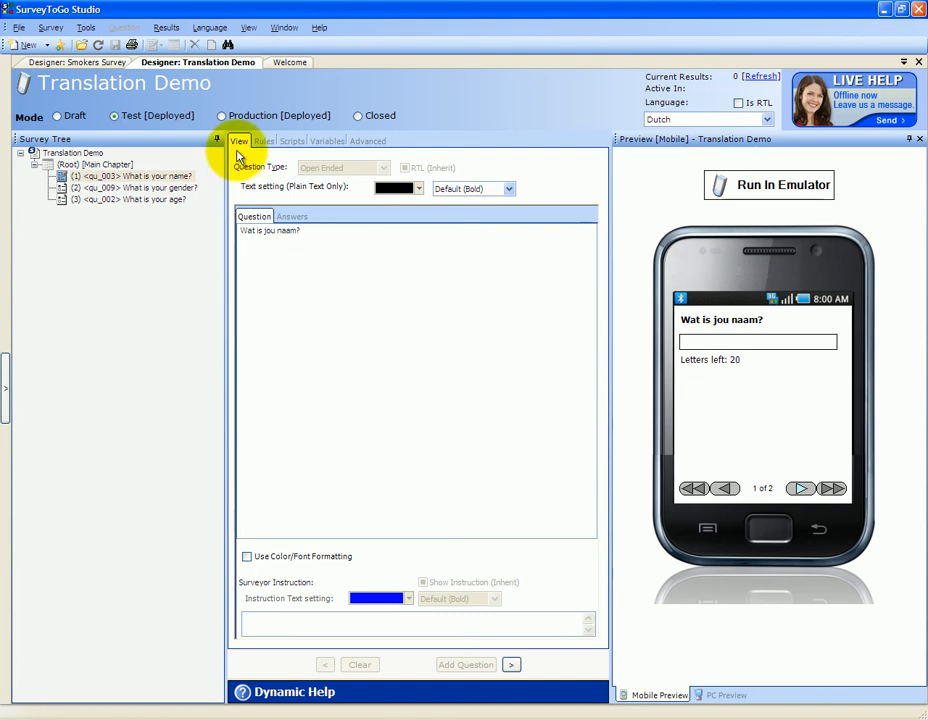
# - Export the survey texts for Dutch into a file named dutch via Export Survey Texts
pyautogui.click(210, 28)
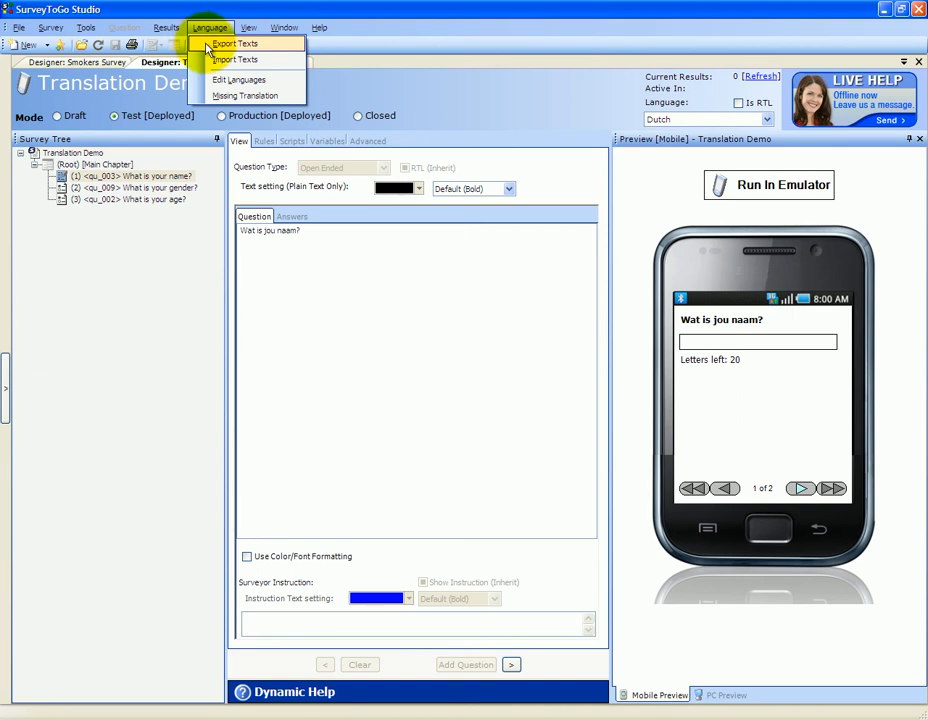
pyautogui.click(236, 44)
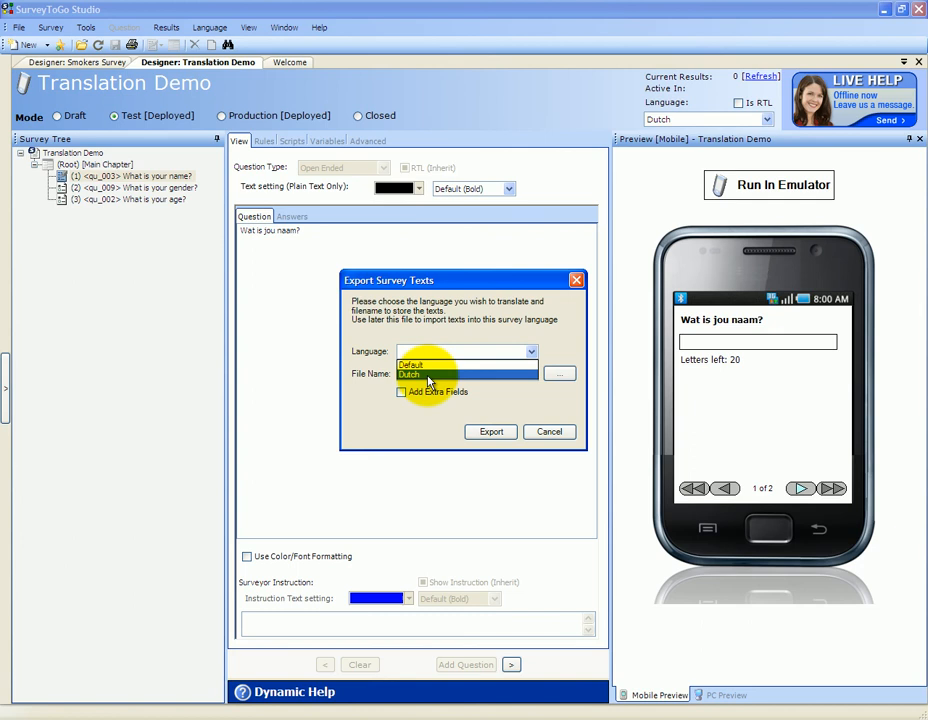
pyautogui.click(410, 362)
pyautogui.write('d:\\')
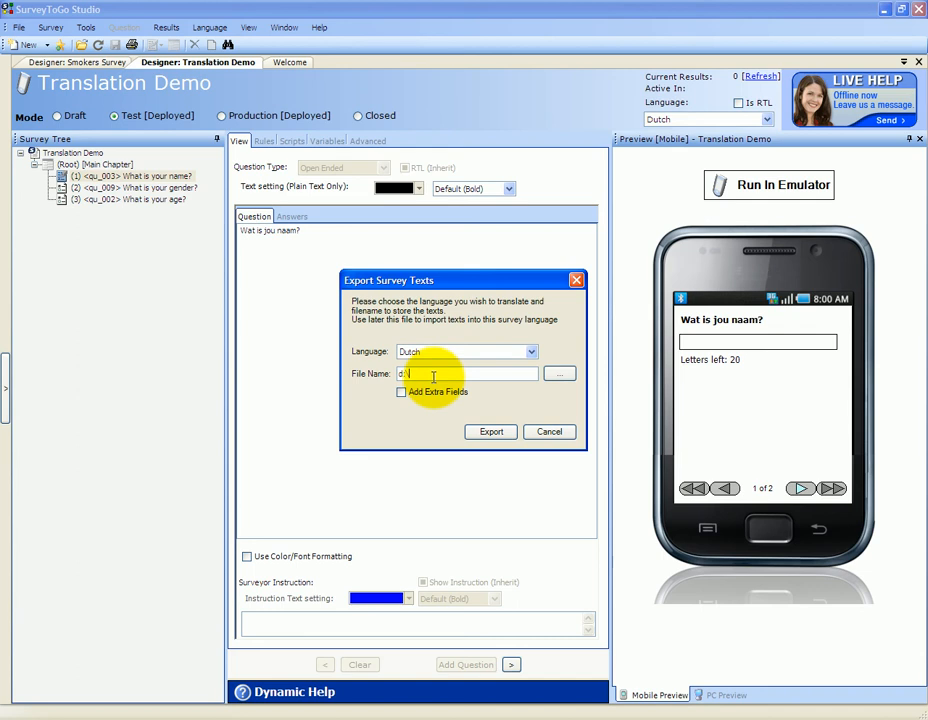
pyautogui.write('dutch.xls')
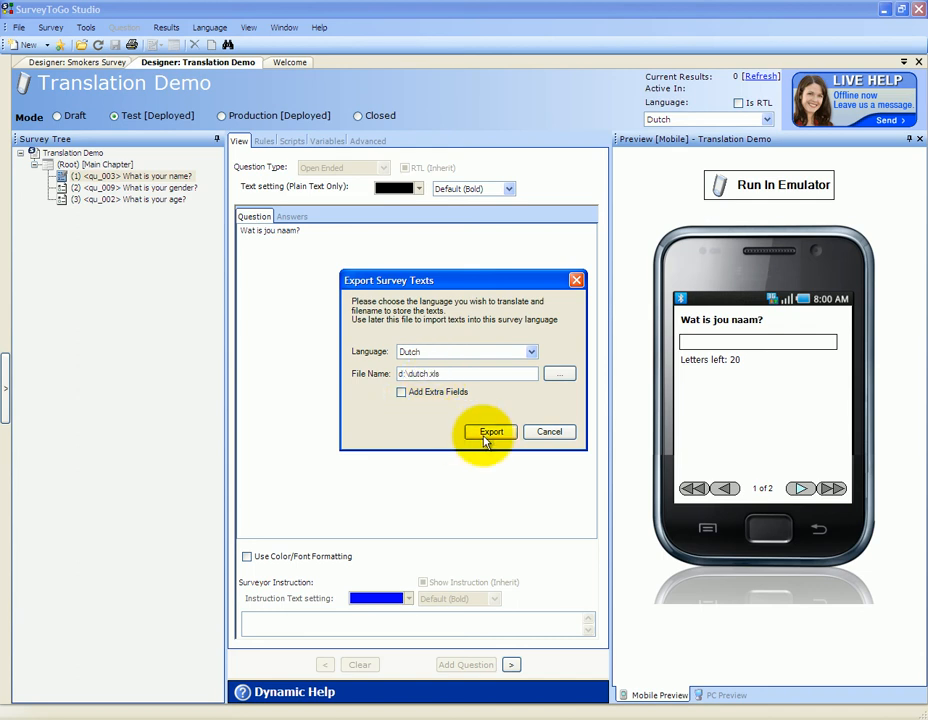
pyautogui.click(490, 432)
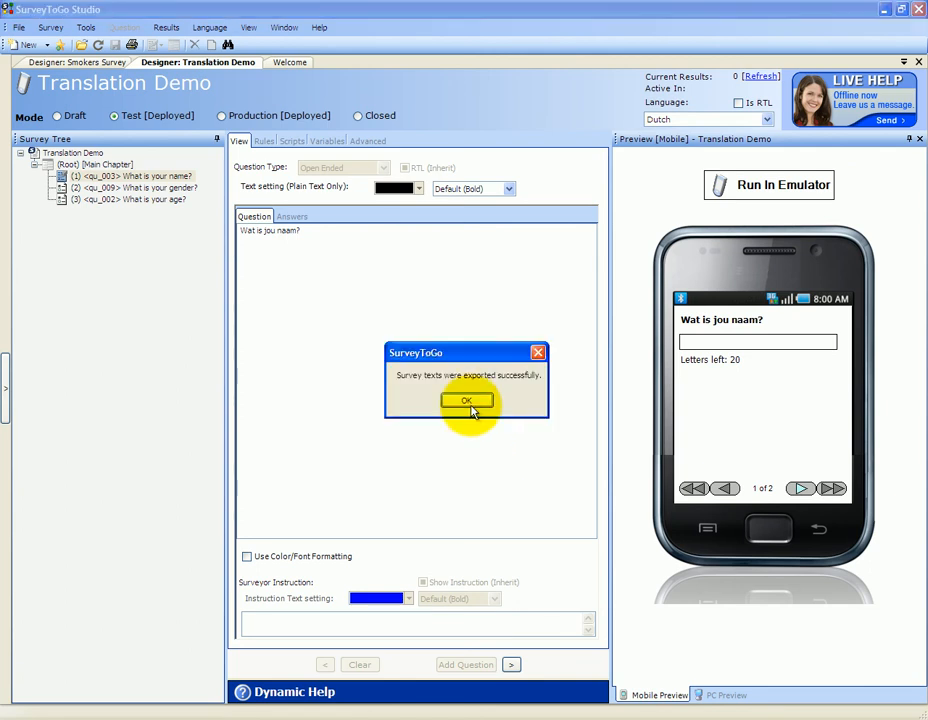
# - Dismiss the export success message and open dutch.xls in Excel, selecting the Original and Translated Text columns
pyautogui.click(466, 400)
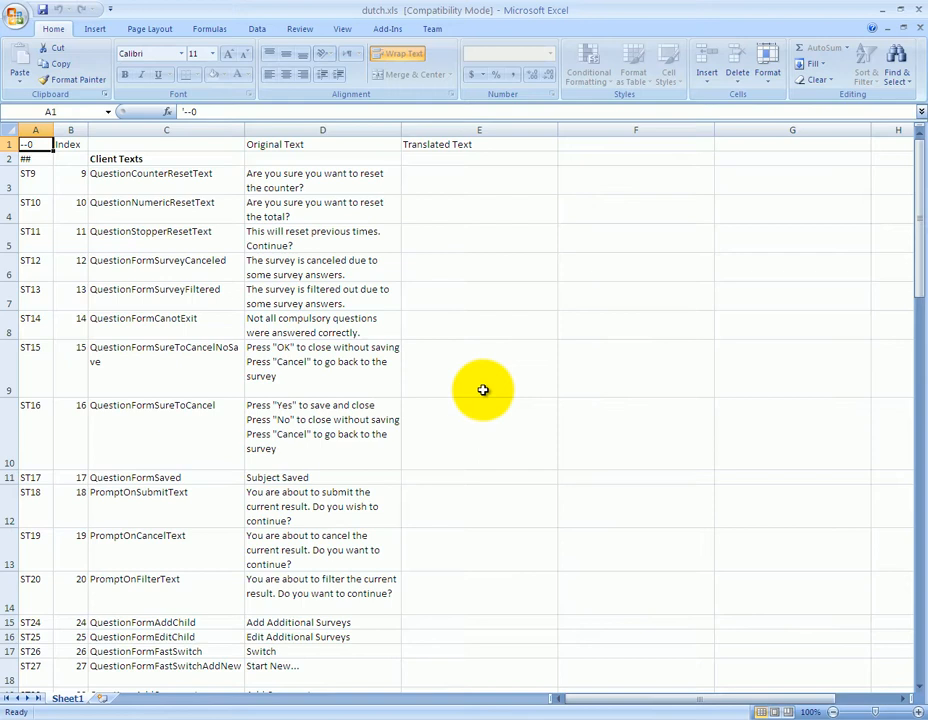
pyautogui.moveTo(432, 246)
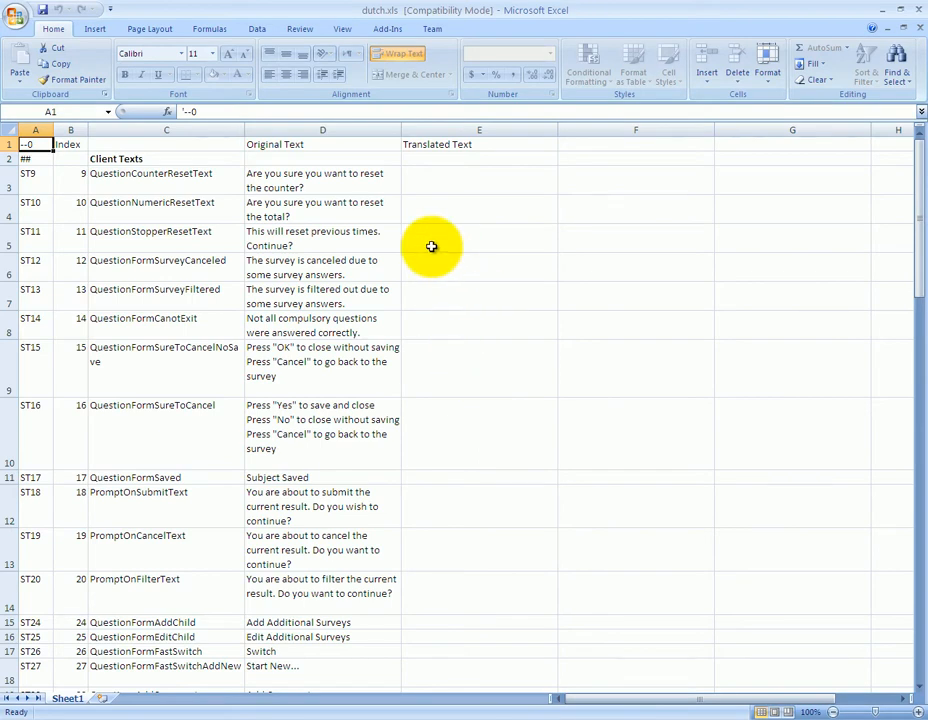
pyautogui.click(322, 180)
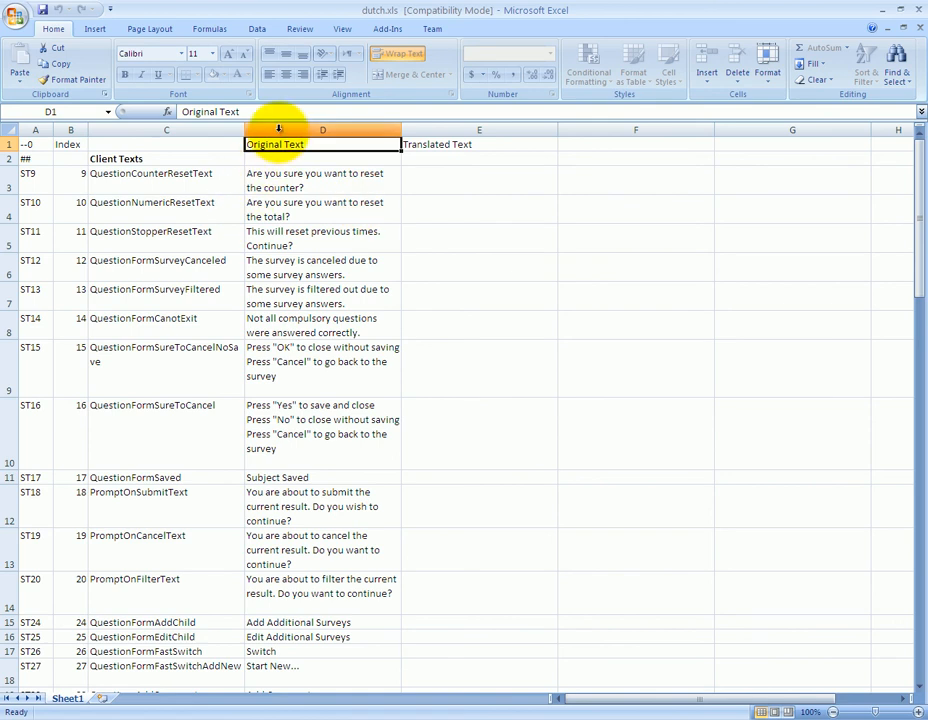
pyautogui.click(480, 144)
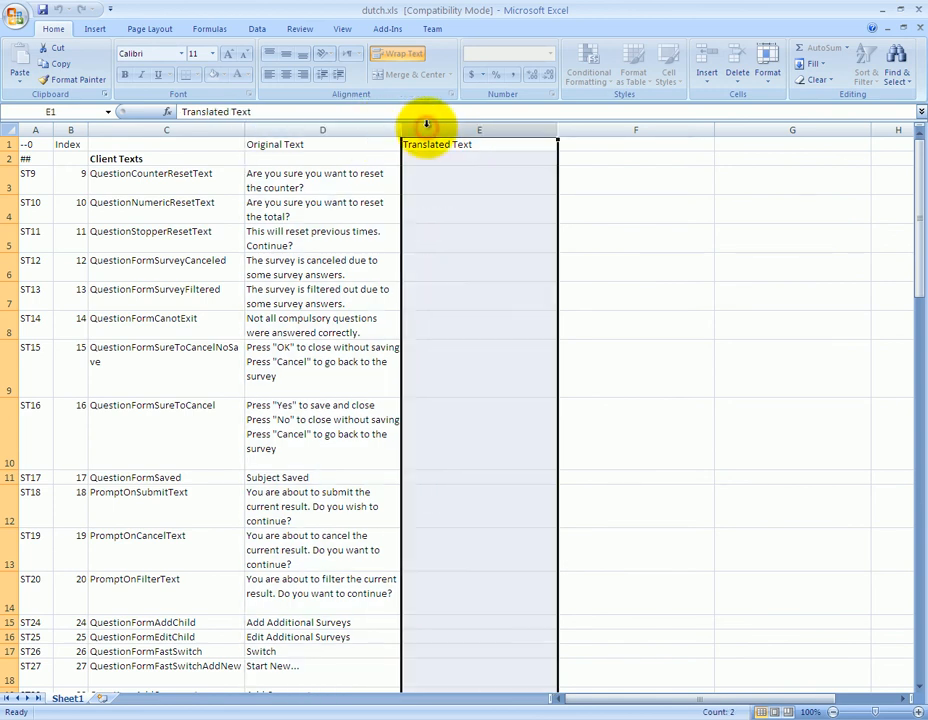
pyautogui.moveTo(432, 184)
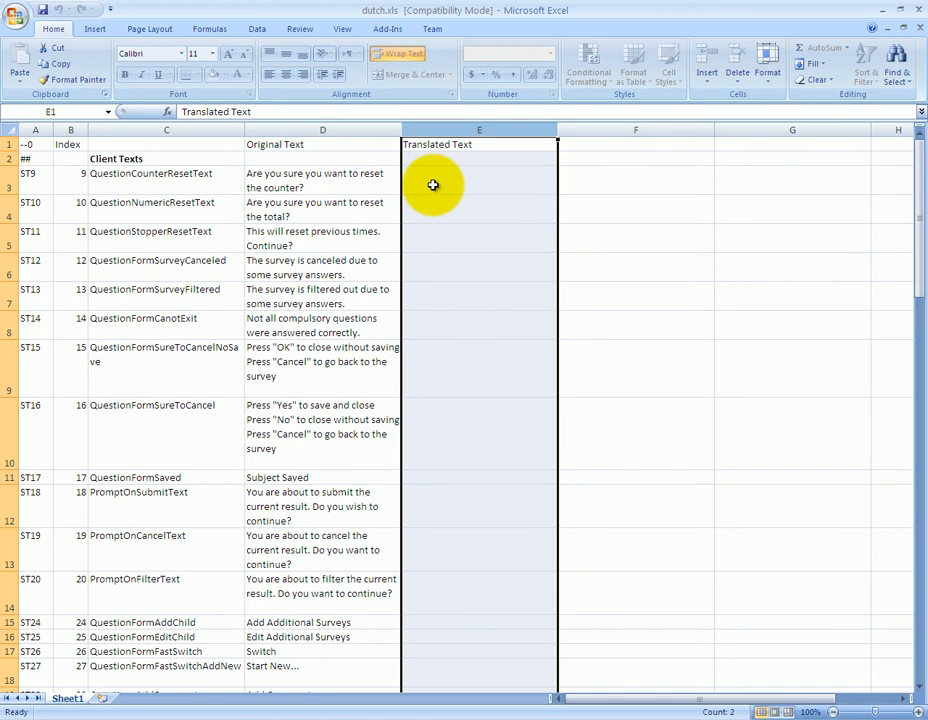
pyautogui.click(336, 210)
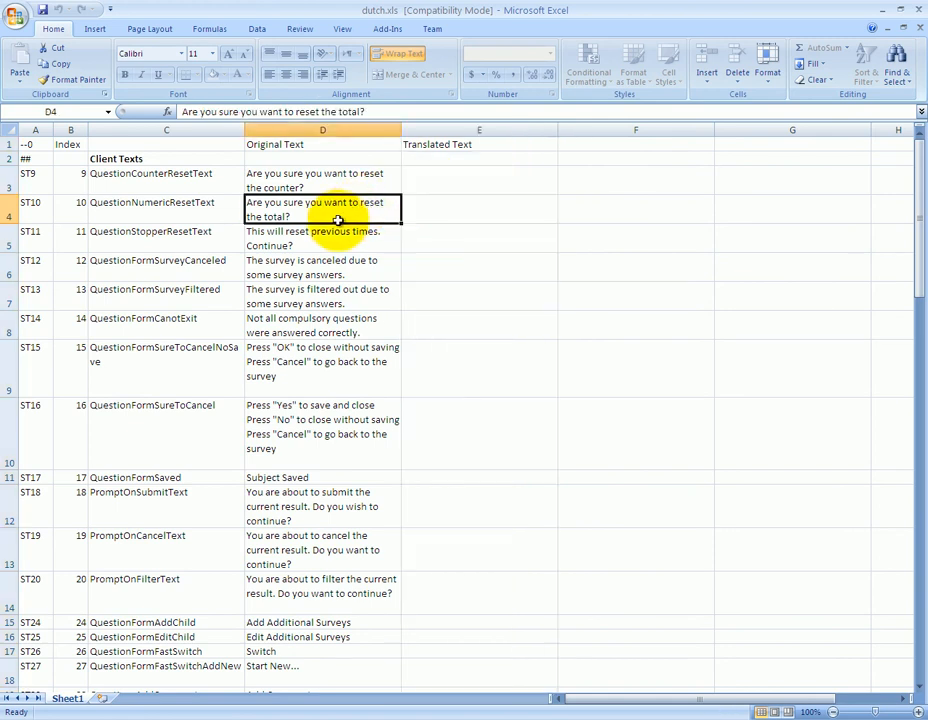
# - Scroll through the system strings down to the survey scales and questions awaiting translation
pyautogui.scroll(-3)
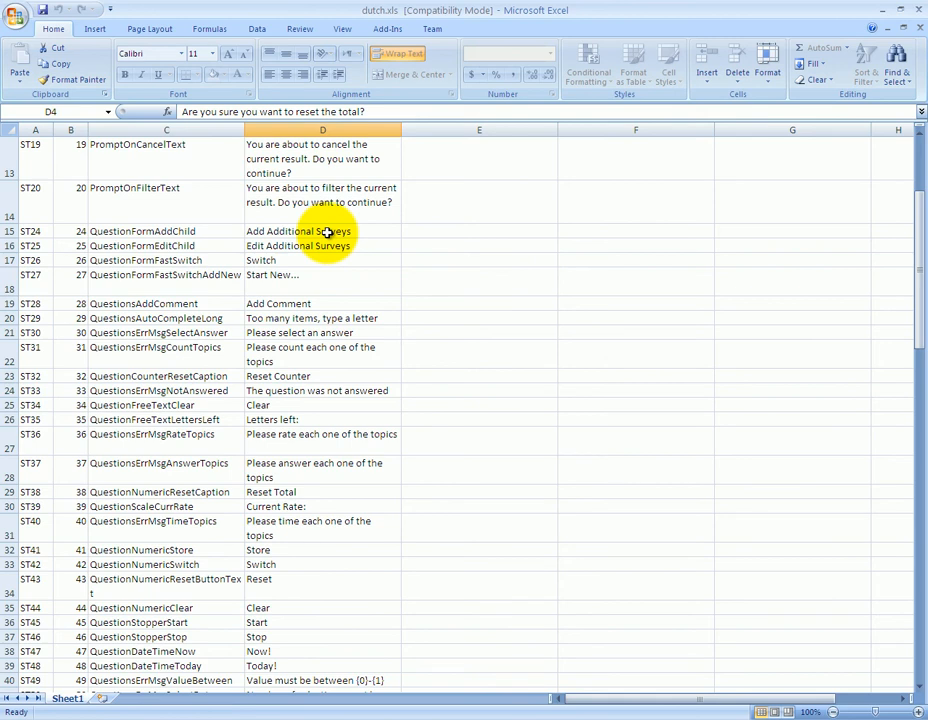
pyautogui.scroll(-3)
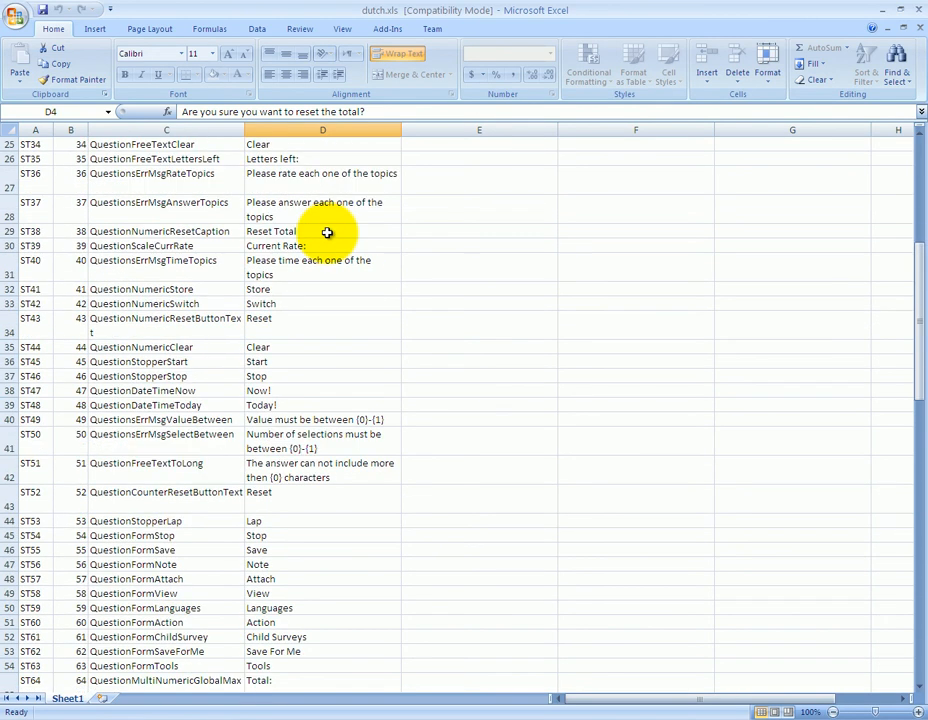
pyautogui.scroll(-3)
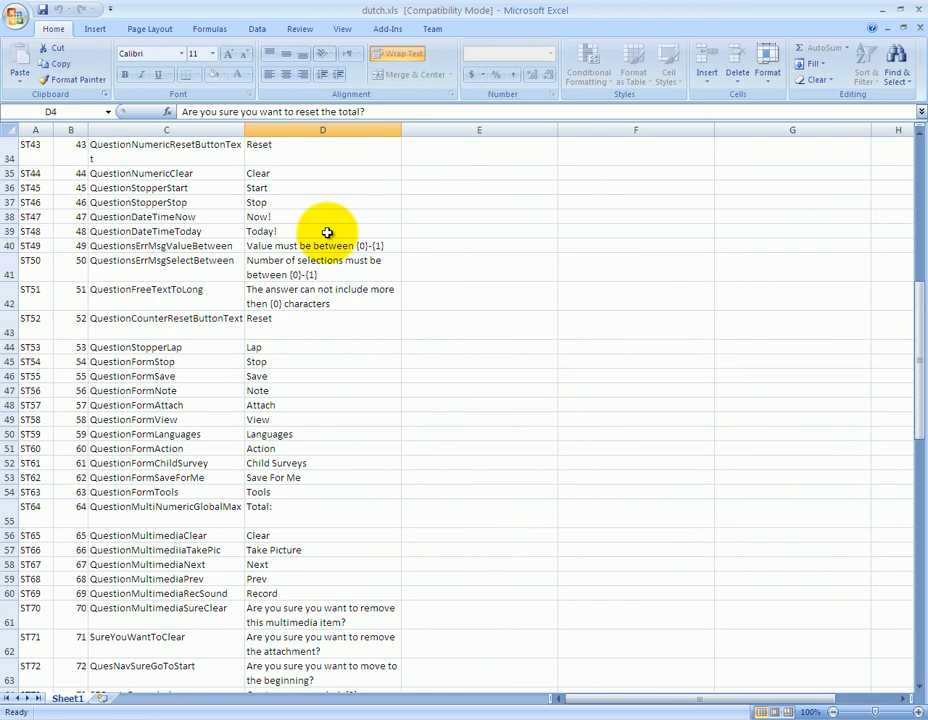
pyautogui.click(322, 296)
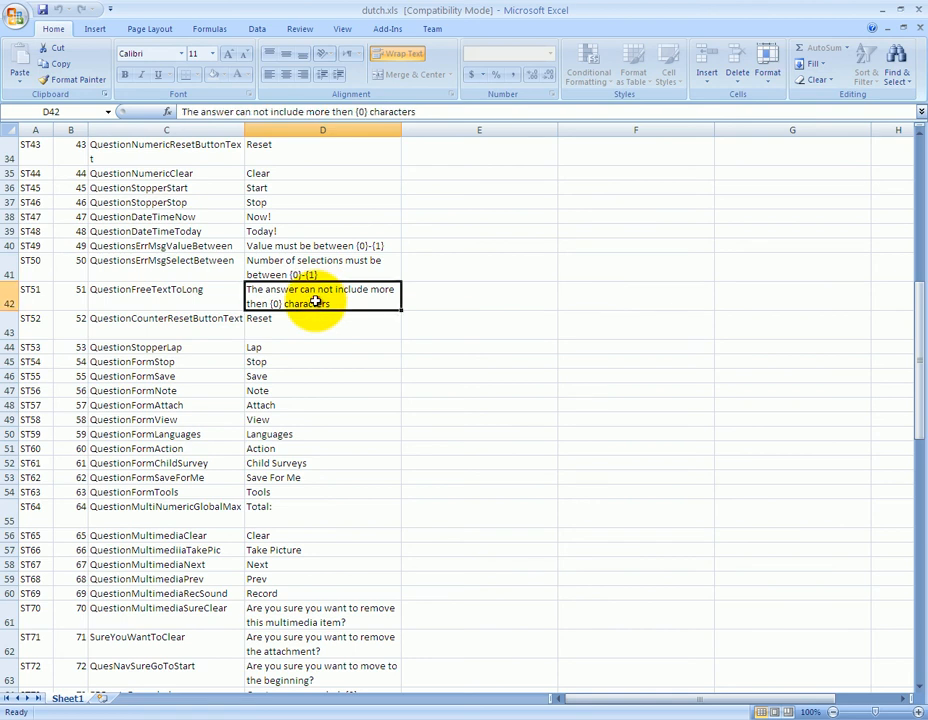
pyautogui.scroll(-3)
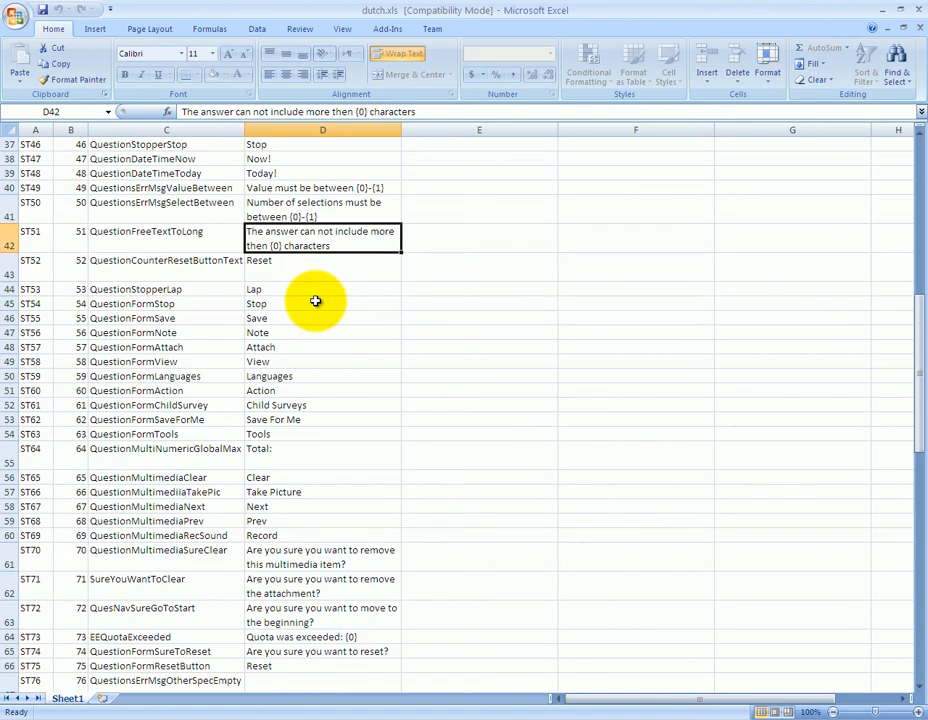
pyautogui.scroll(-3)
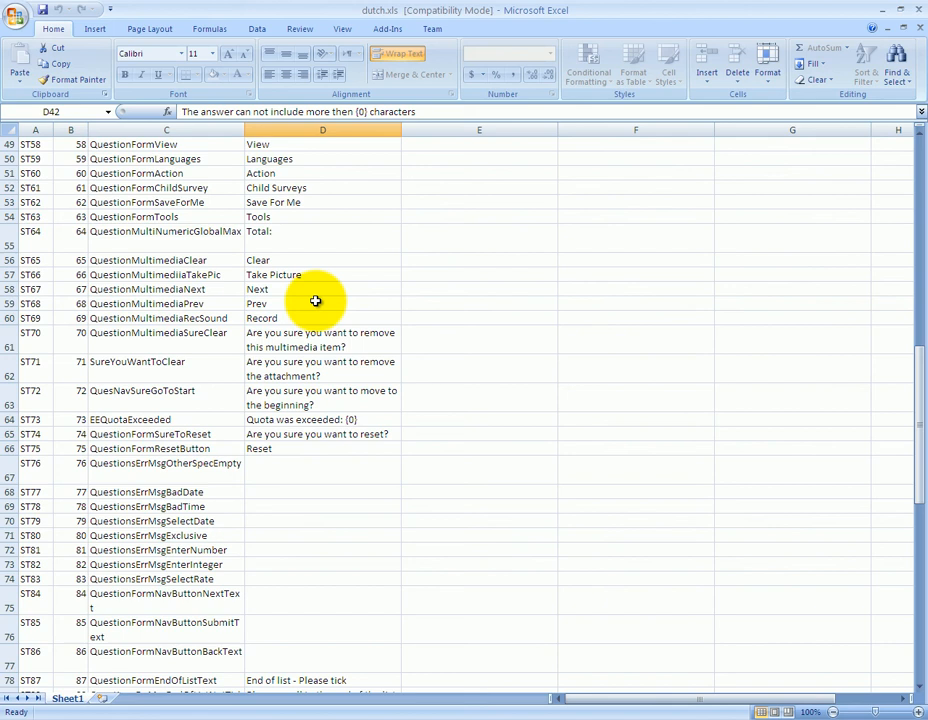
pyautogui.scroll(-3)
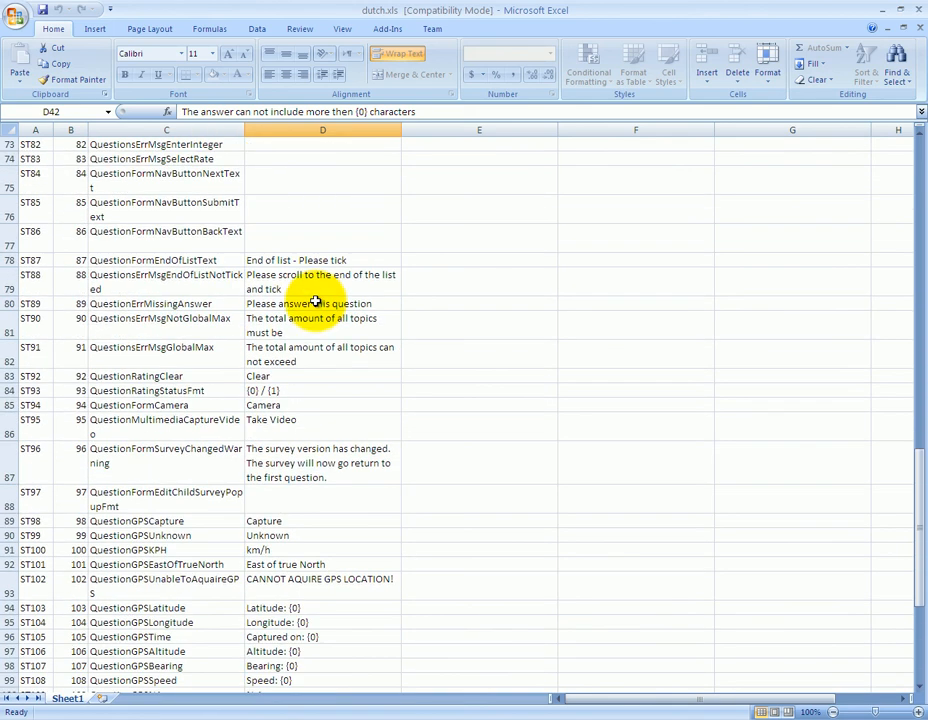
pyautogui.scroll(-3)
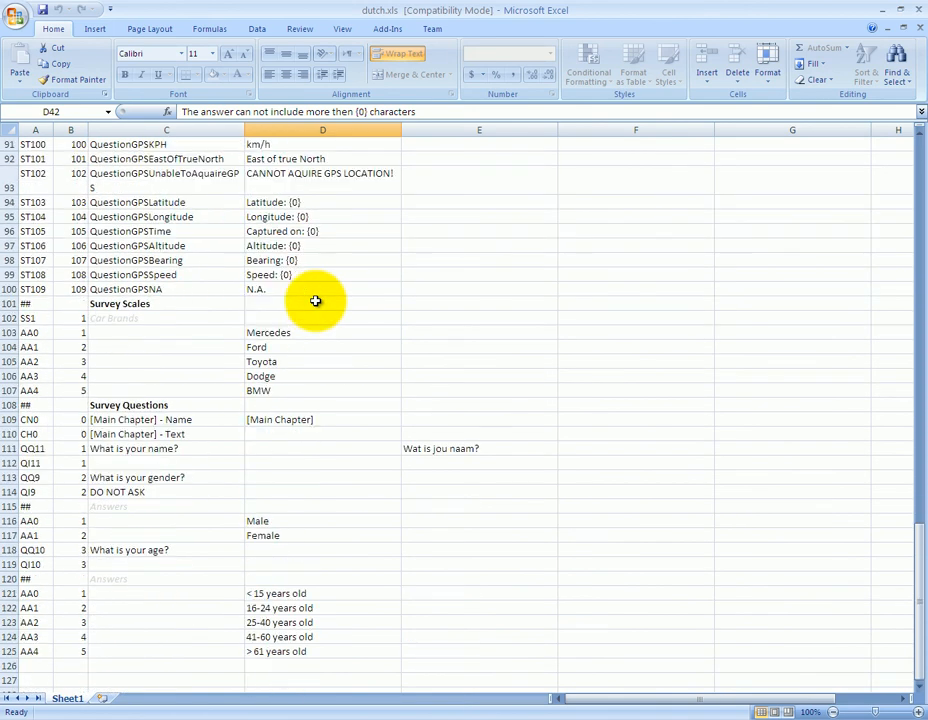
pyautogui.scroll(-3)
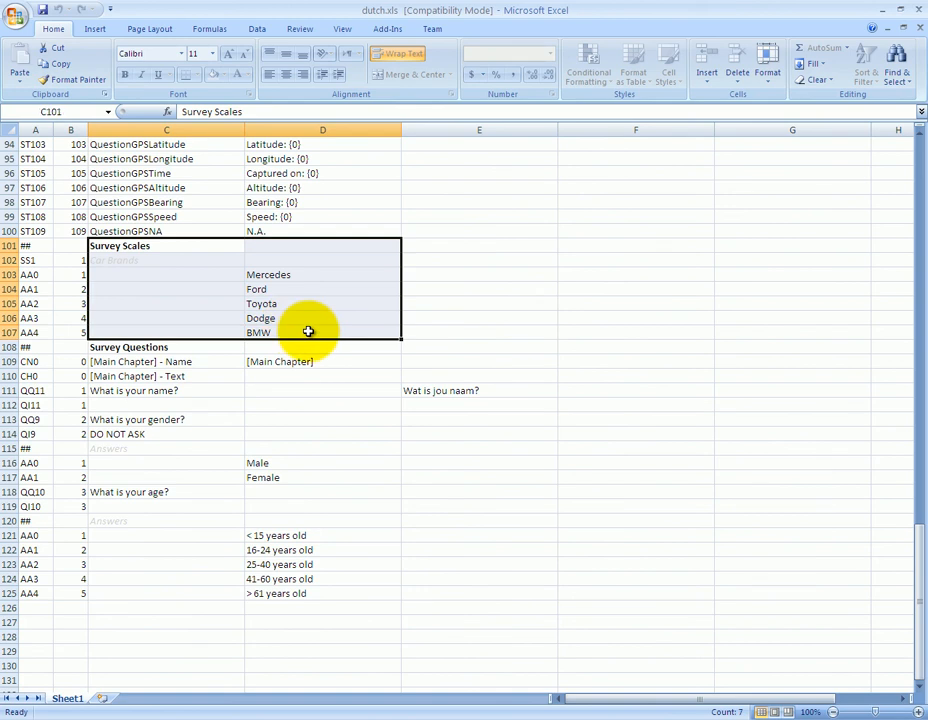
pyautogui.moveTo(224, 304)
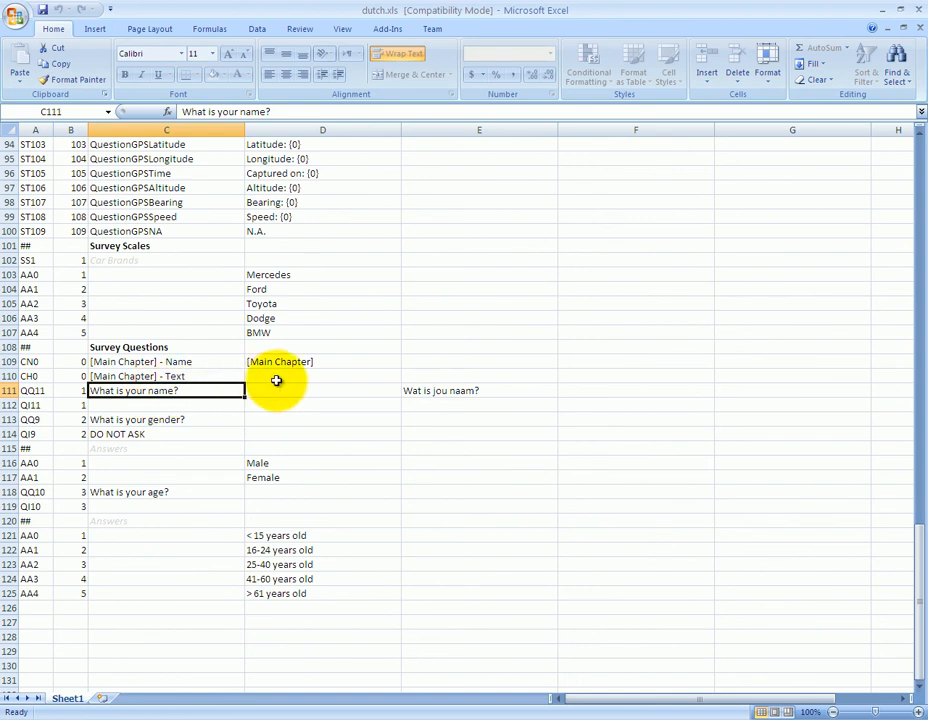
# - Translate the gender question as 'wat is uw geslacht?' with answers Man and Vrouw
pyautogui.click(480, 390)
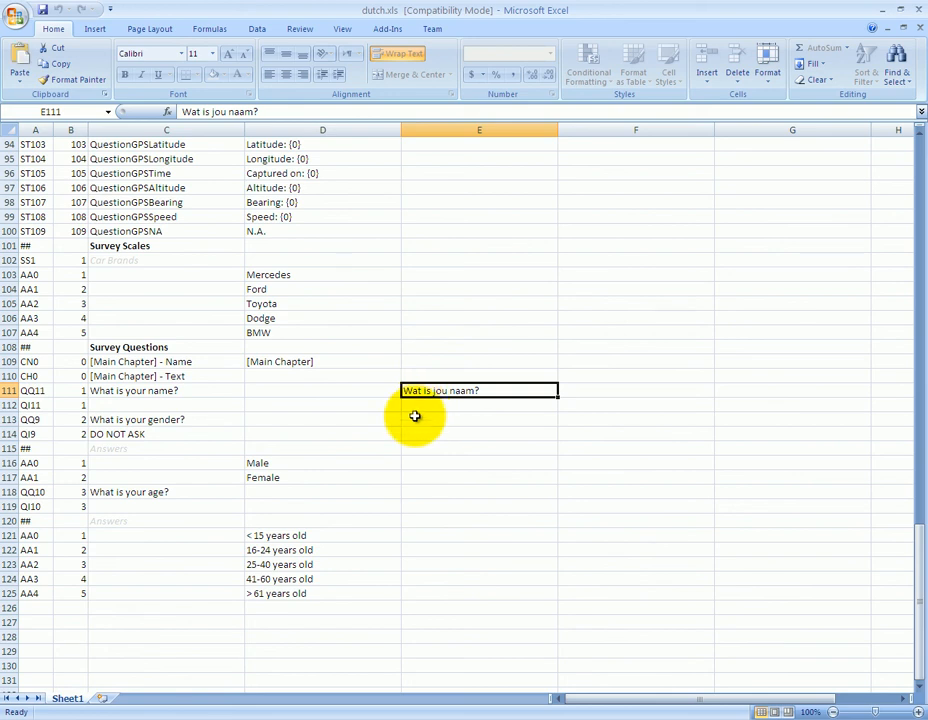
pyautogui.click(166, 420)
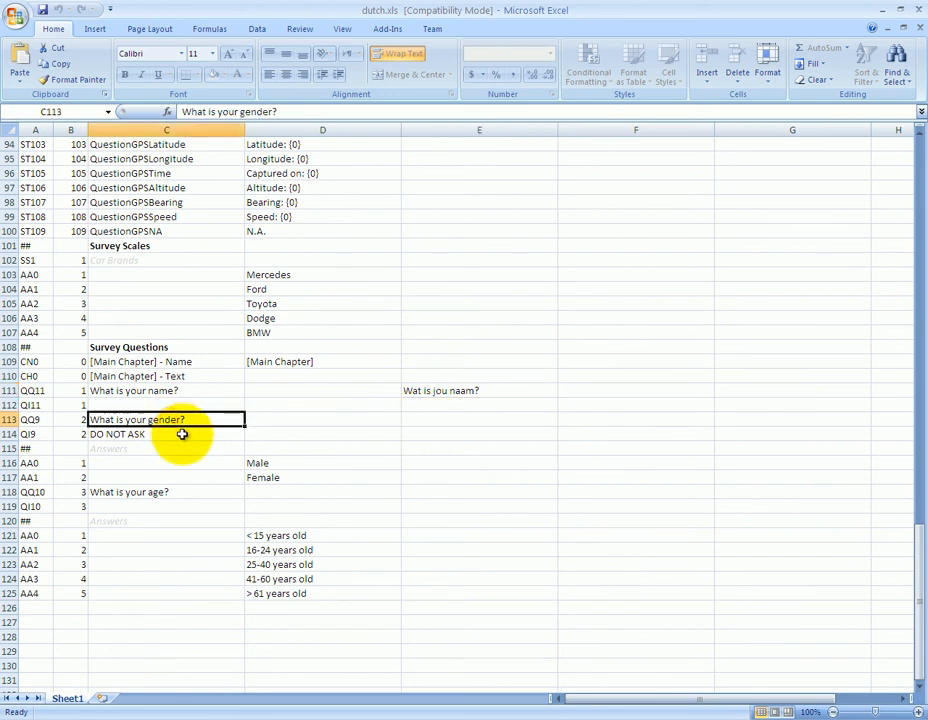
pyautogui.click(480, 420)
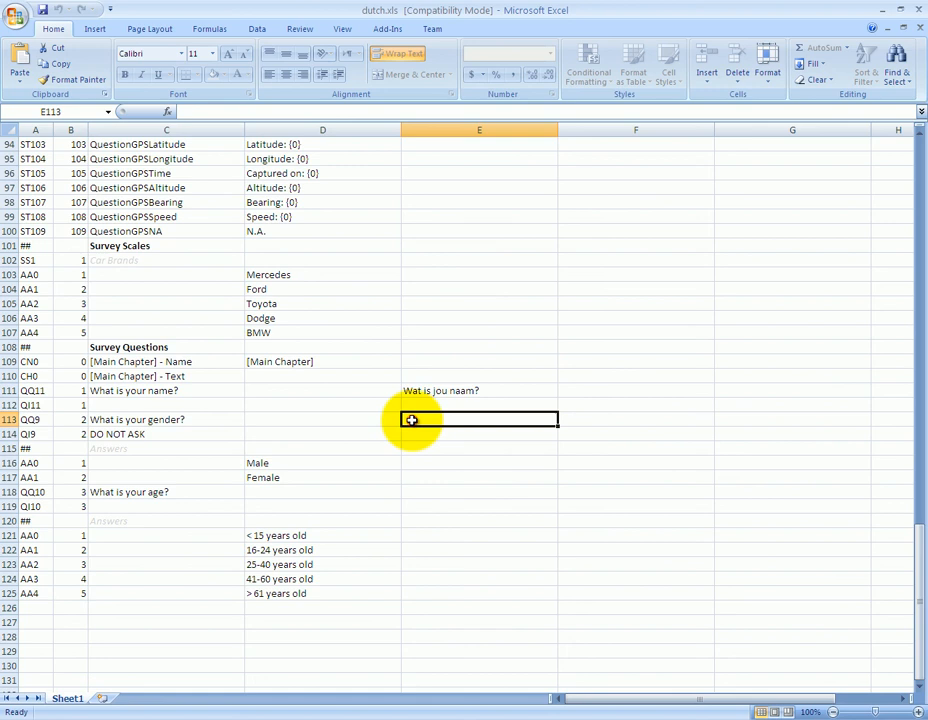
pyautogui.write('wat is uw geslacht')
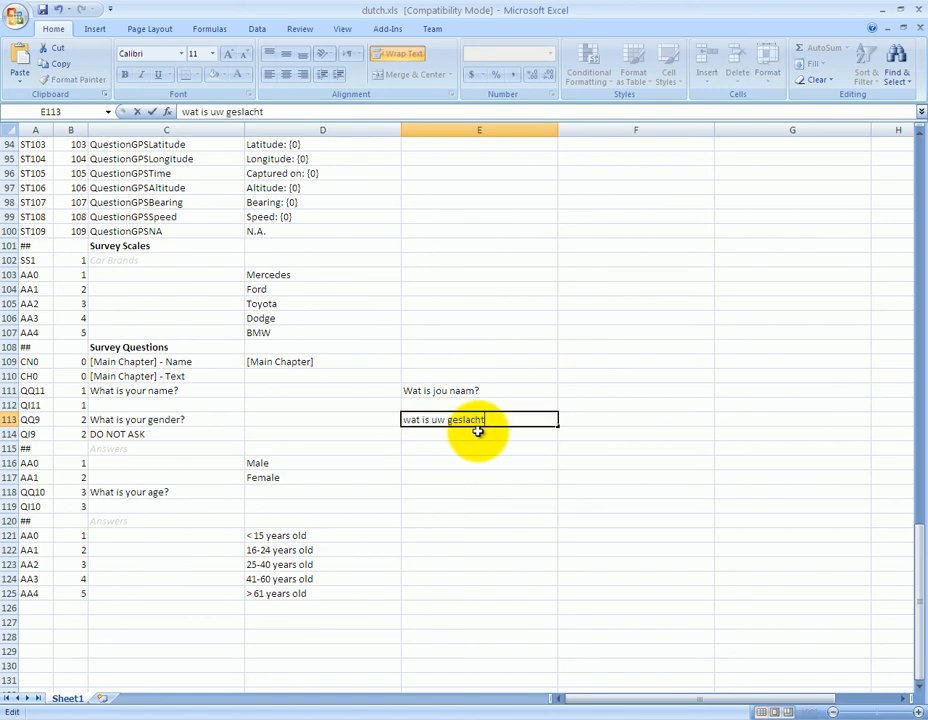
pyautogui.write('?')
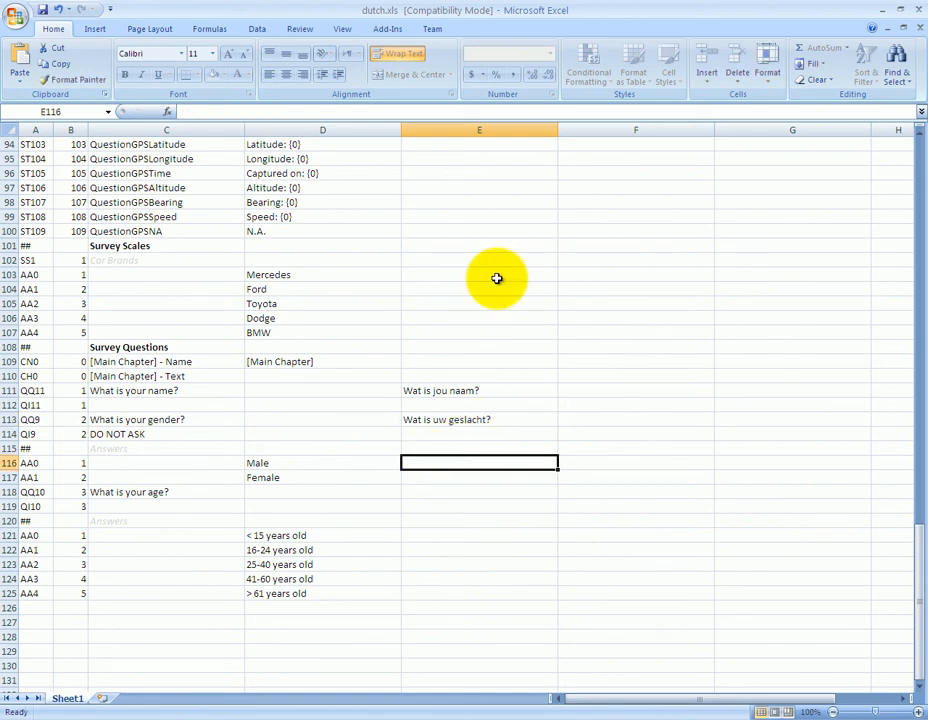
pyautogui.write('Ma')
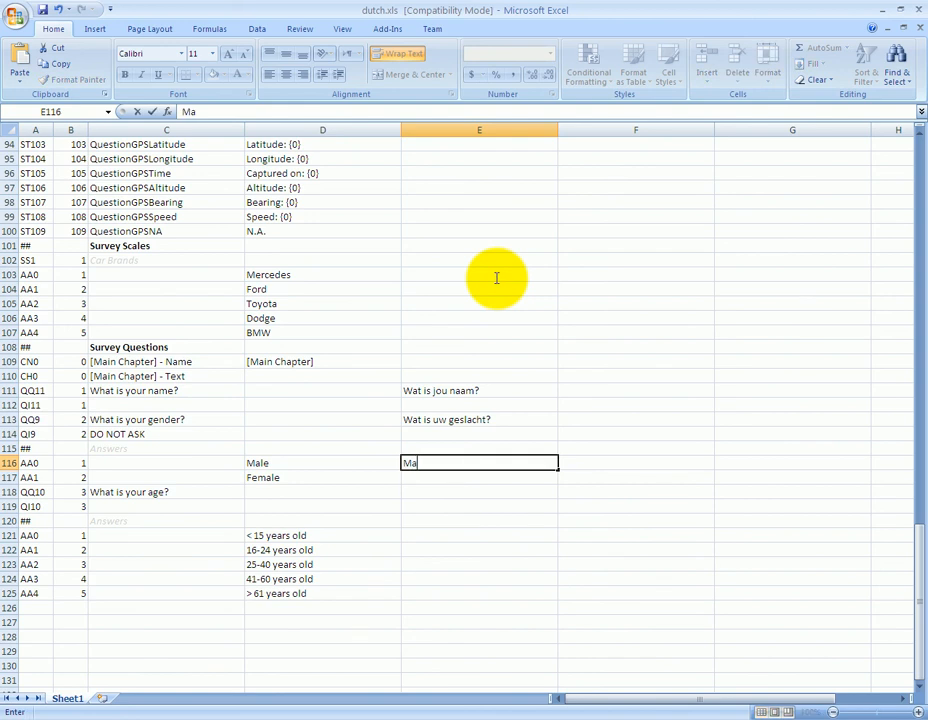
pyautogui.write('Vrow')
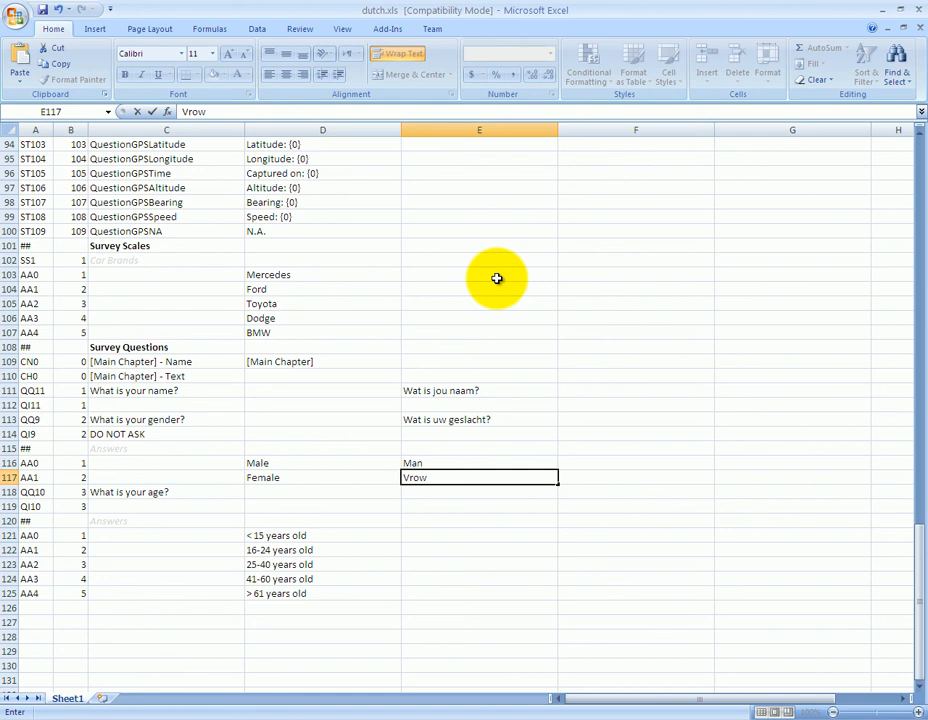
pyautogui.press('Backspace')
pyautogui.write('u')
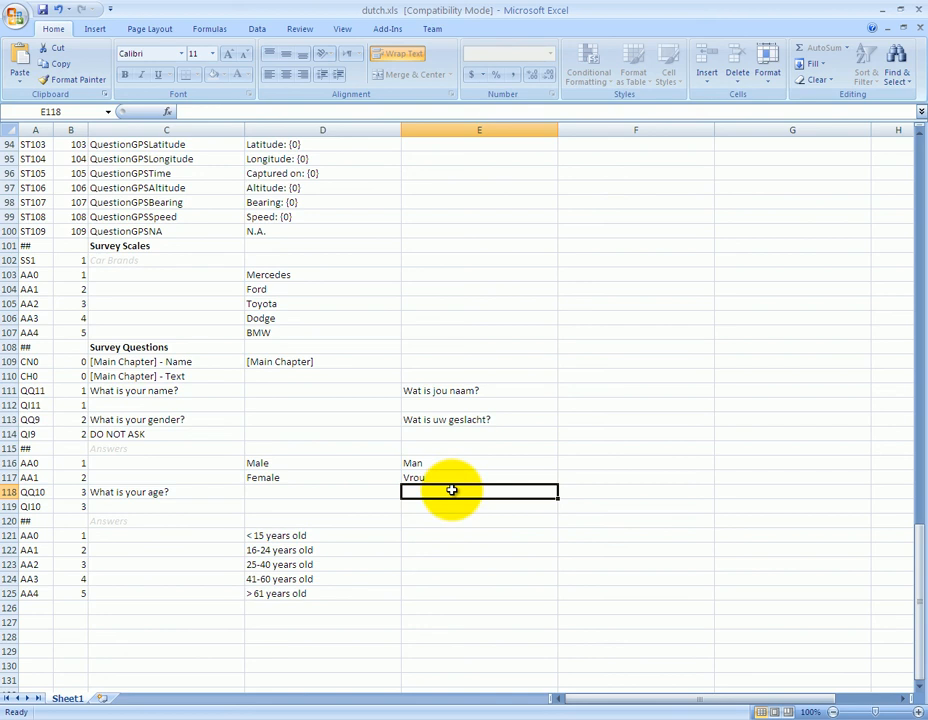
# - Translate the age question as 'wat is uw leeftijd?' and save as .xls, continuing past the compatibility warning
pyautogui.write('wat is uw leeftijd?')
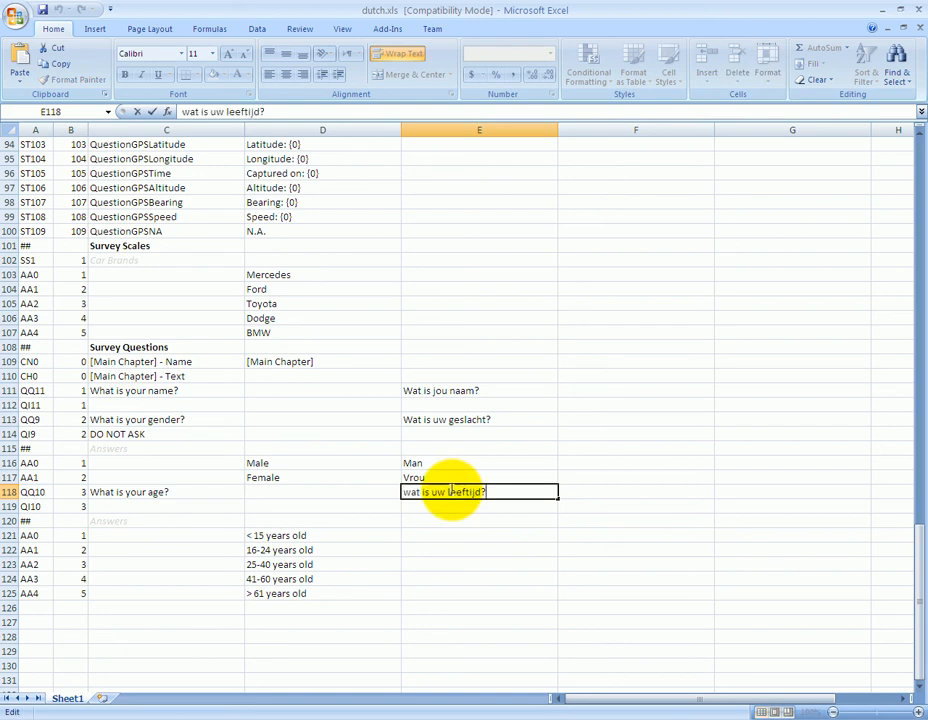
pyautogui.press('enter')
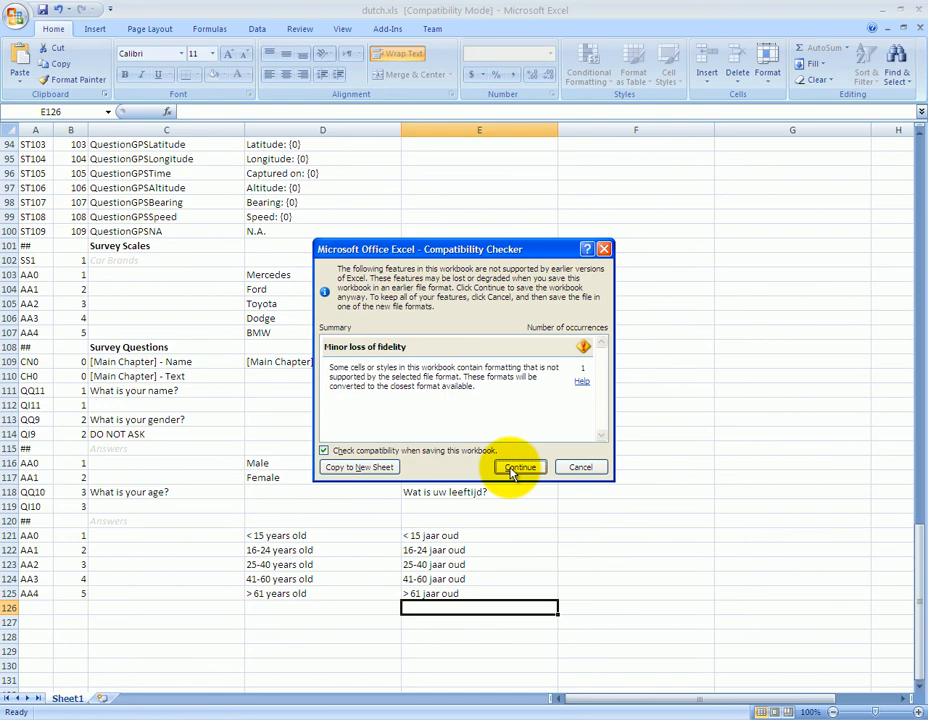
pyautogui.click(520, 468)
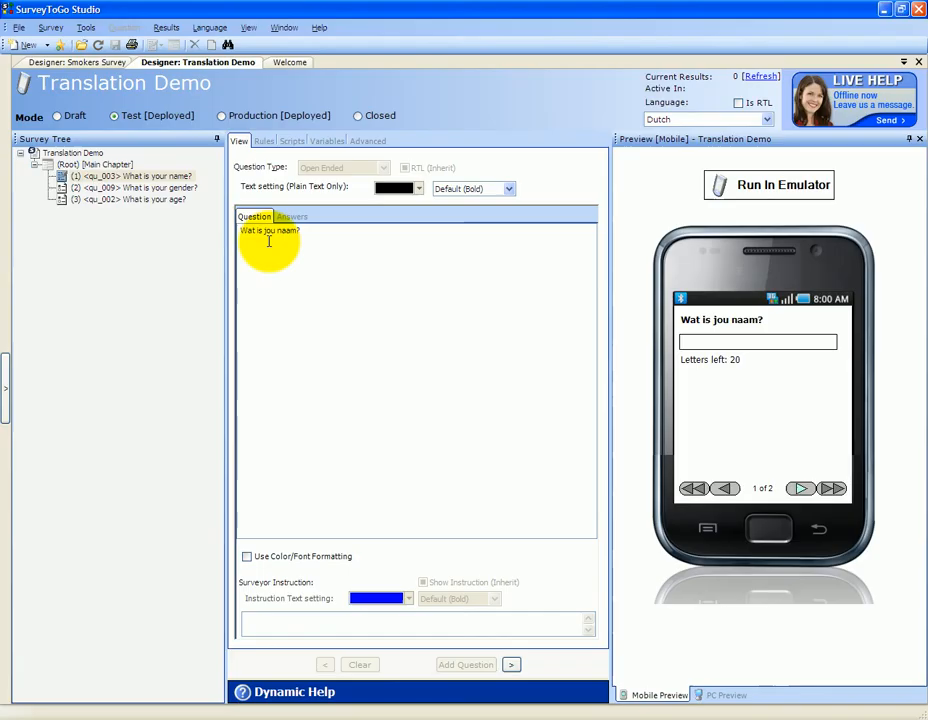
# - Import the Dutch translations from d:\dutch.xls via Languages > Import Texts and close the import window
pyautogui.click(210, 28)
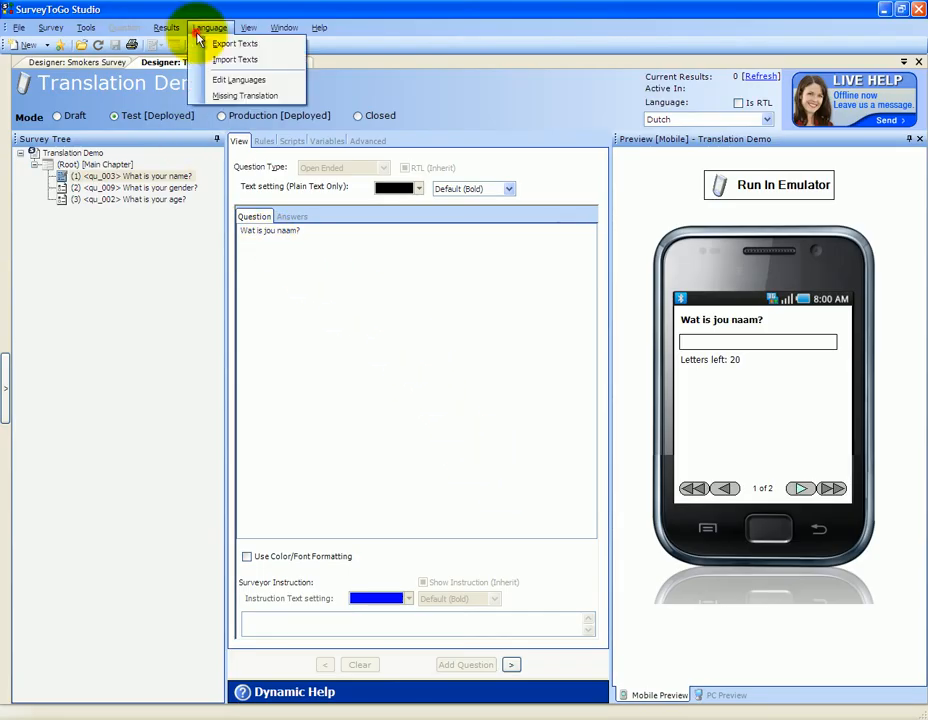
pyautogui.click(236, 60)
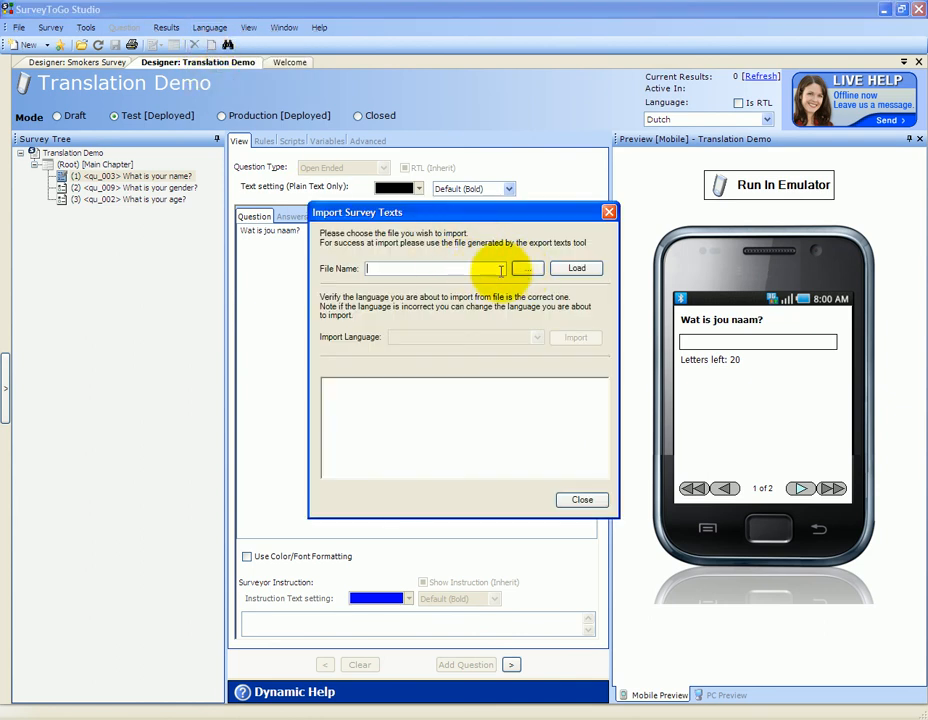
pyautogui.write('d:\\dutch.xls')
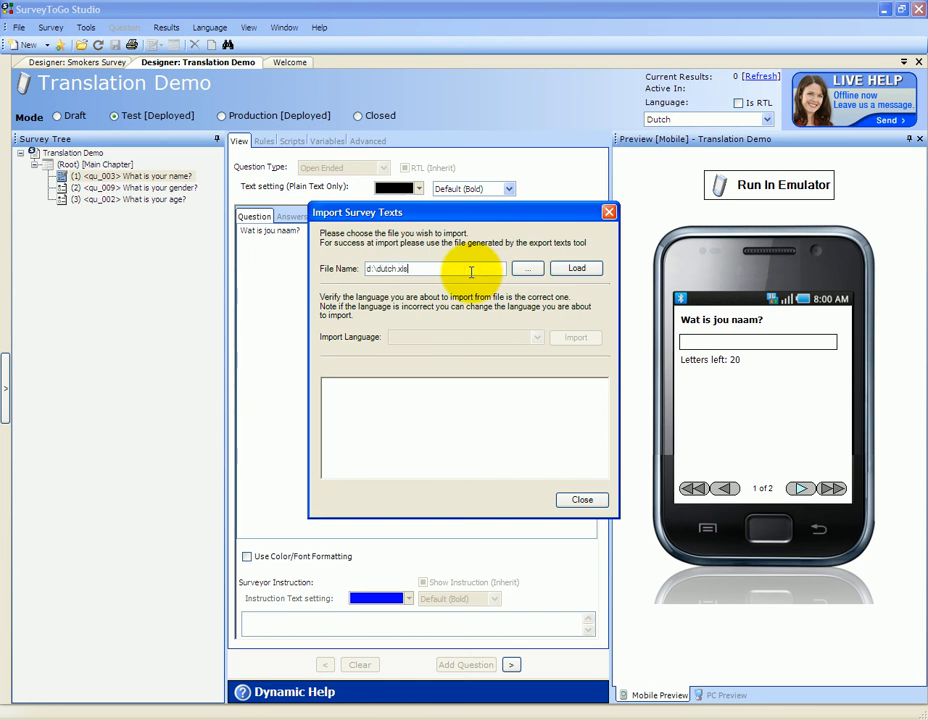
pyautogui.click(576, 268)
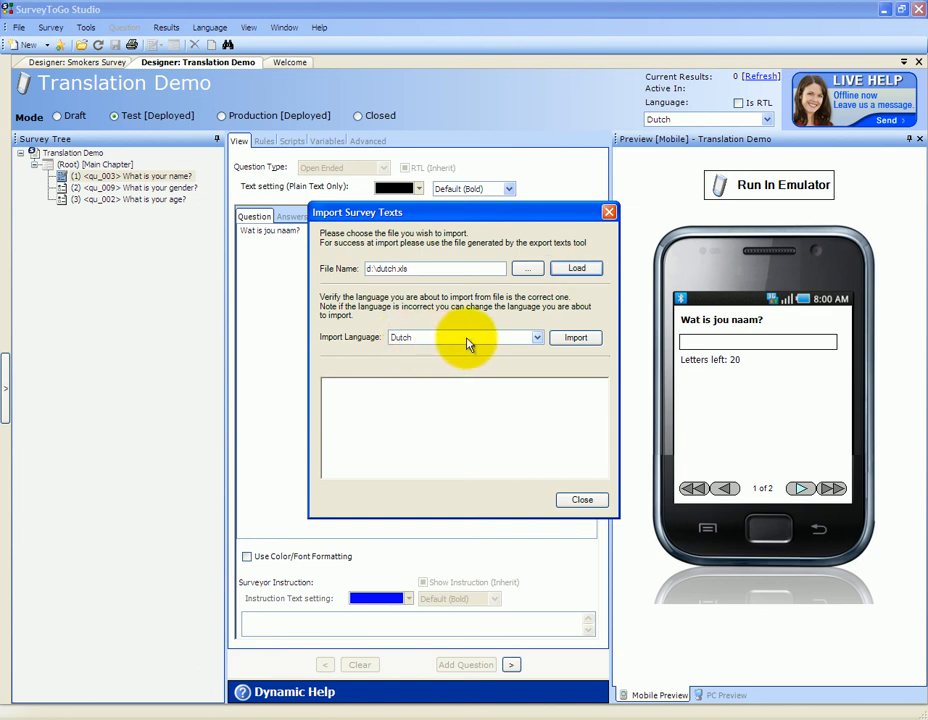
pyautogui.click(576, 336)
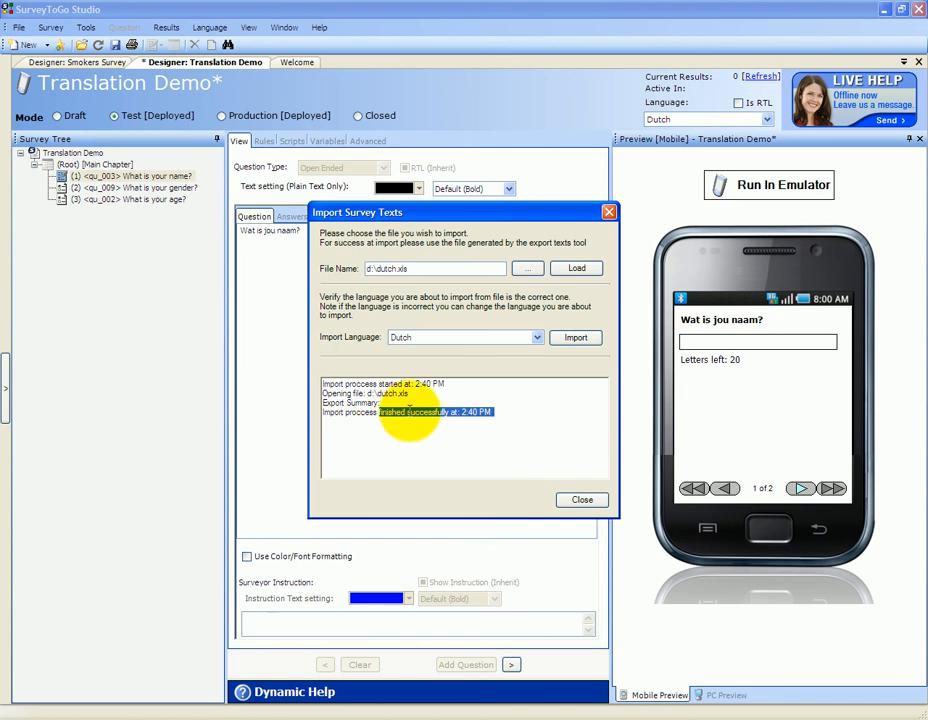
pyautogui.click(582, 500)
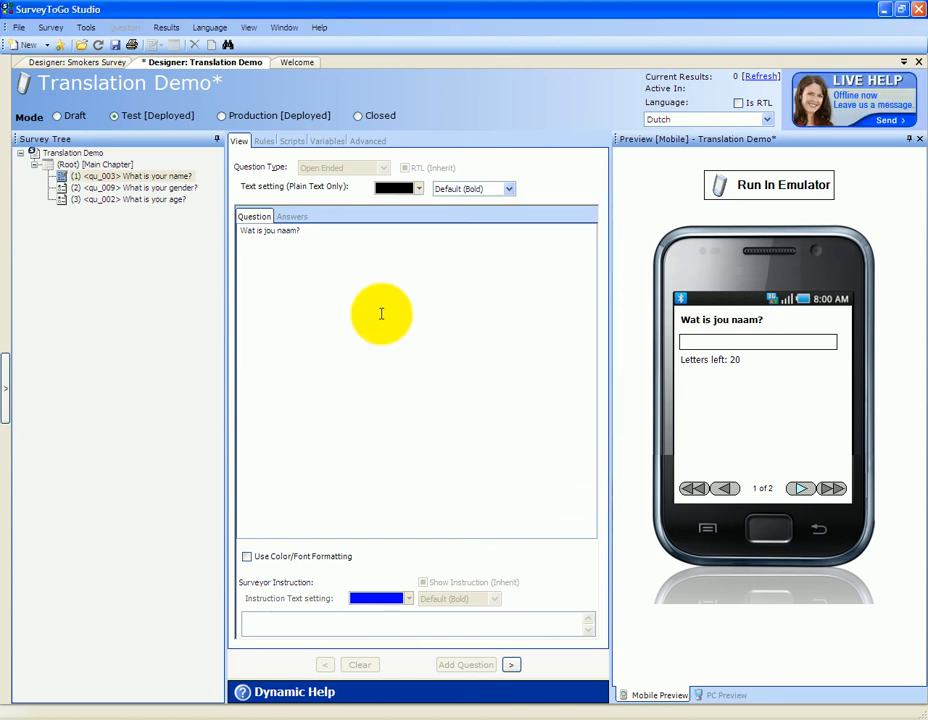
# - Select the question to preview 'Wat is uw geslacht?' and bring up the emulator's survey list
pyautogui.click(140, 188)
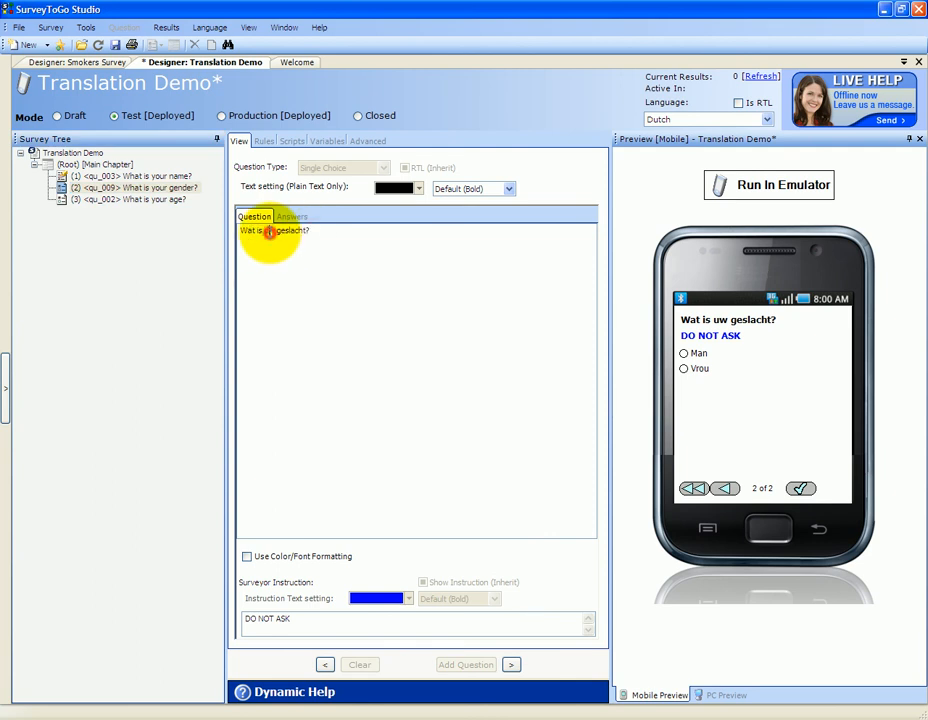
pyautogui.click(292, 216)
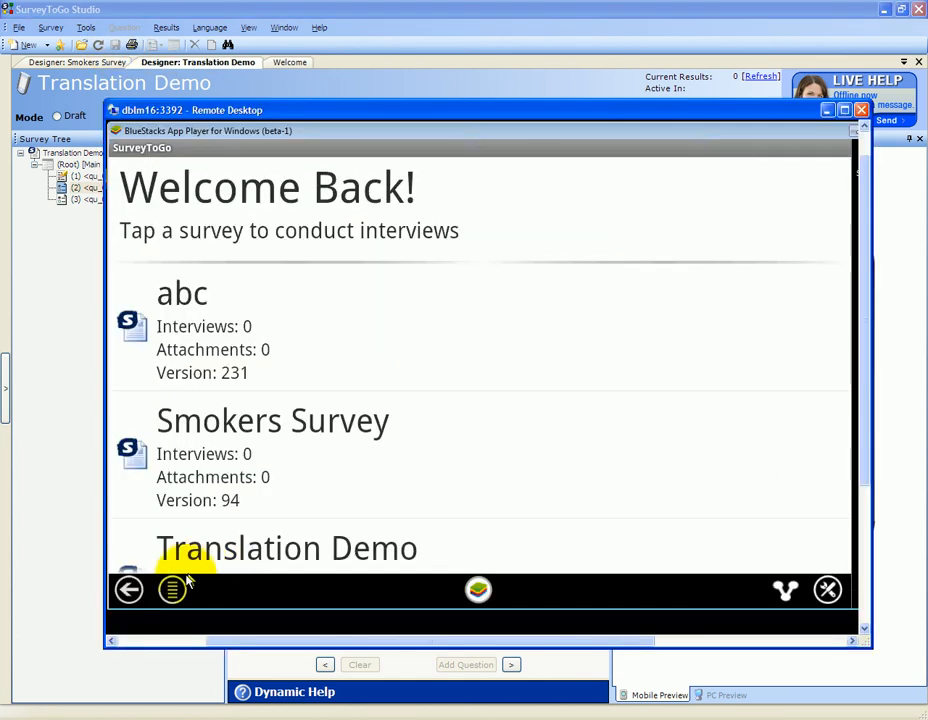
# - Run a new Translation Demo interview, answer the name question with David and go to the next question
pyautogui.click(172, 588)
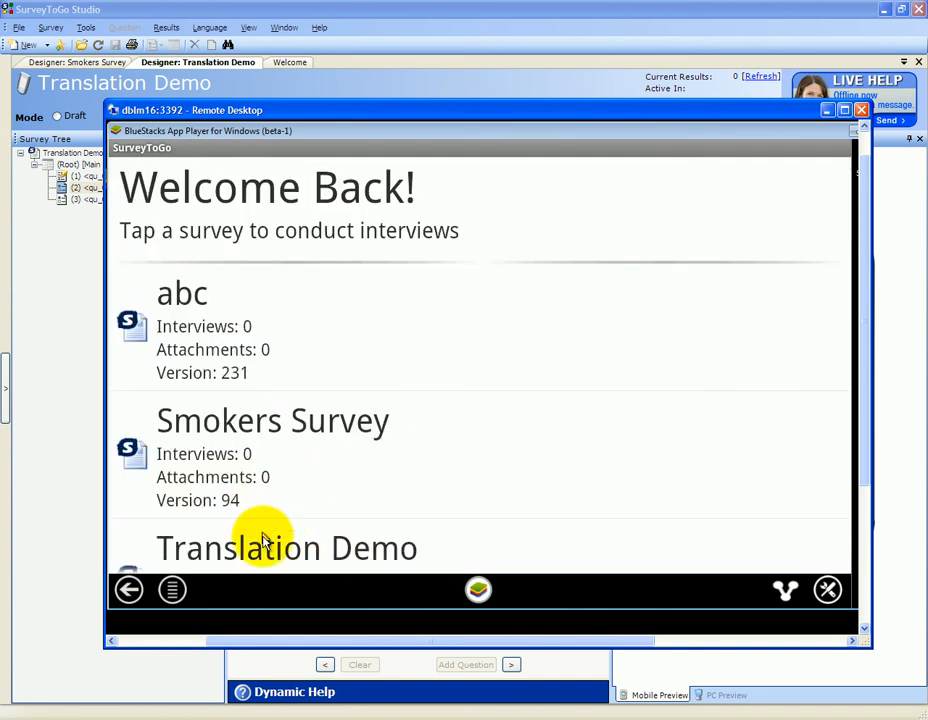
pyautogui.click(286, 548)
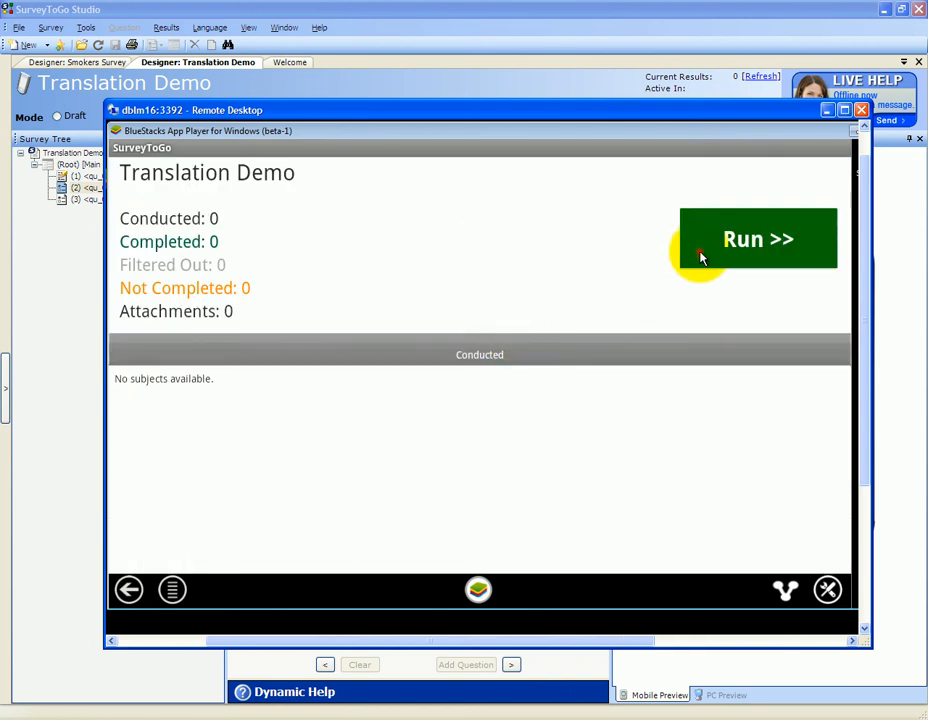
pyautogui.click(756, 238)
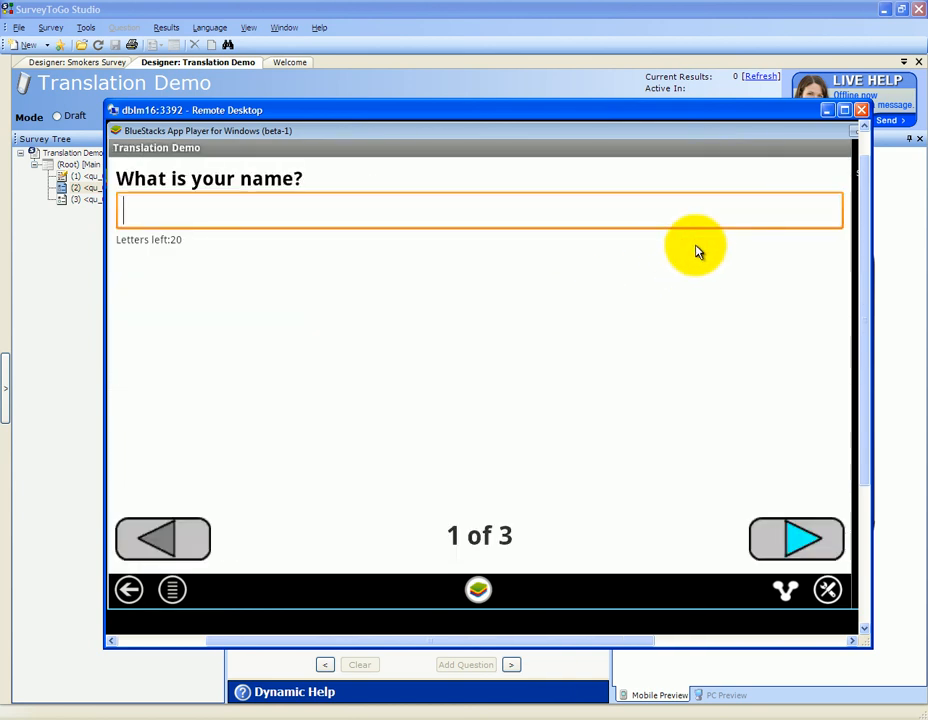
pyautogui.moveTo(192, 572)
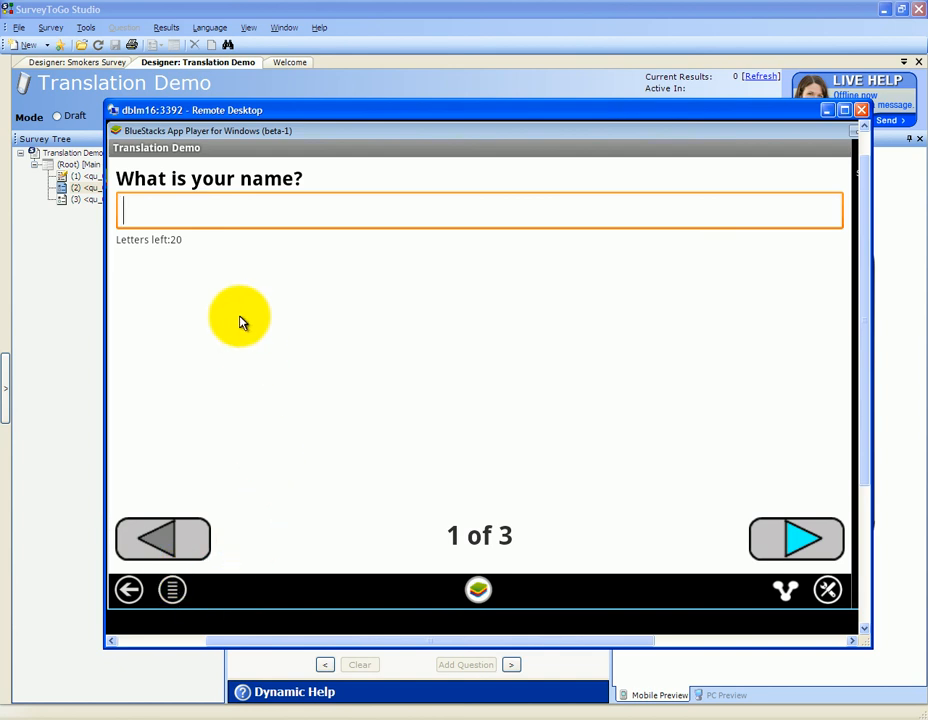
pyautogui.write('David')
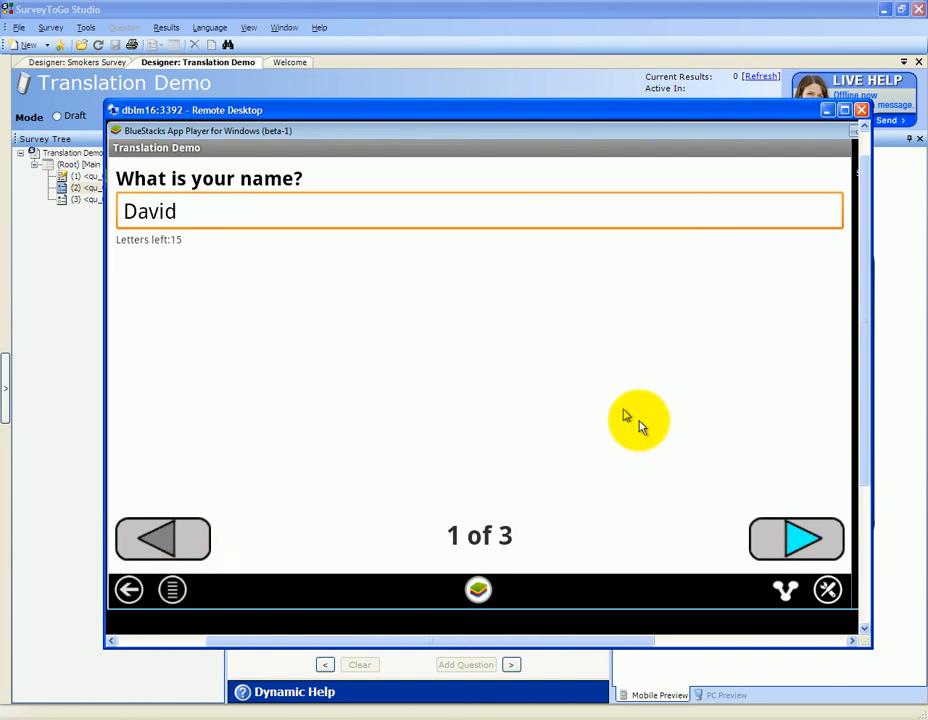
pyautogui.click(796, 538)
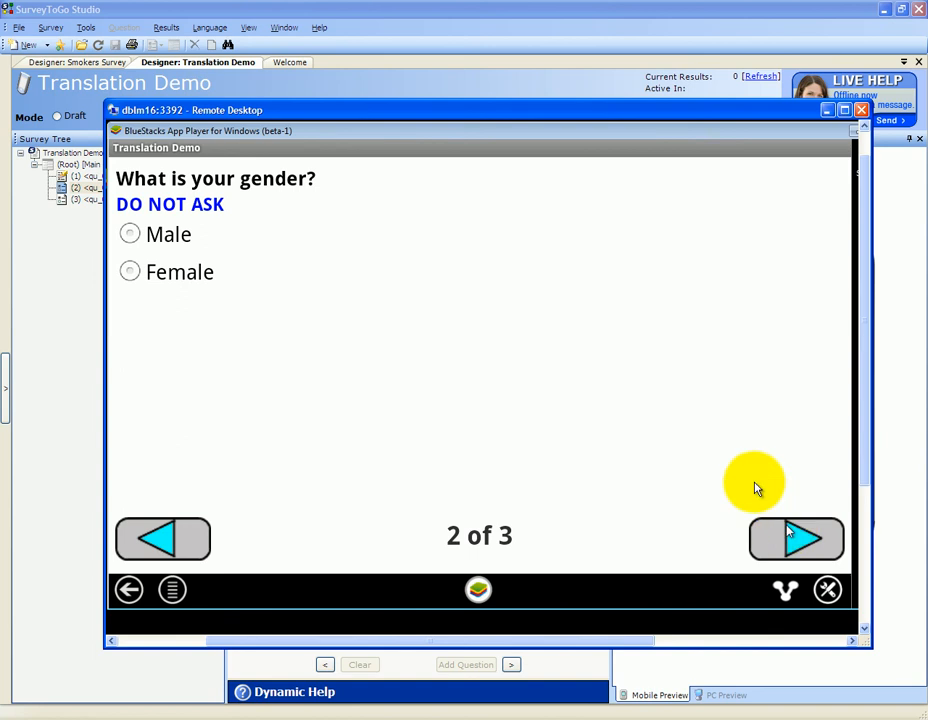
pyautogui.moveTo(172, 588)
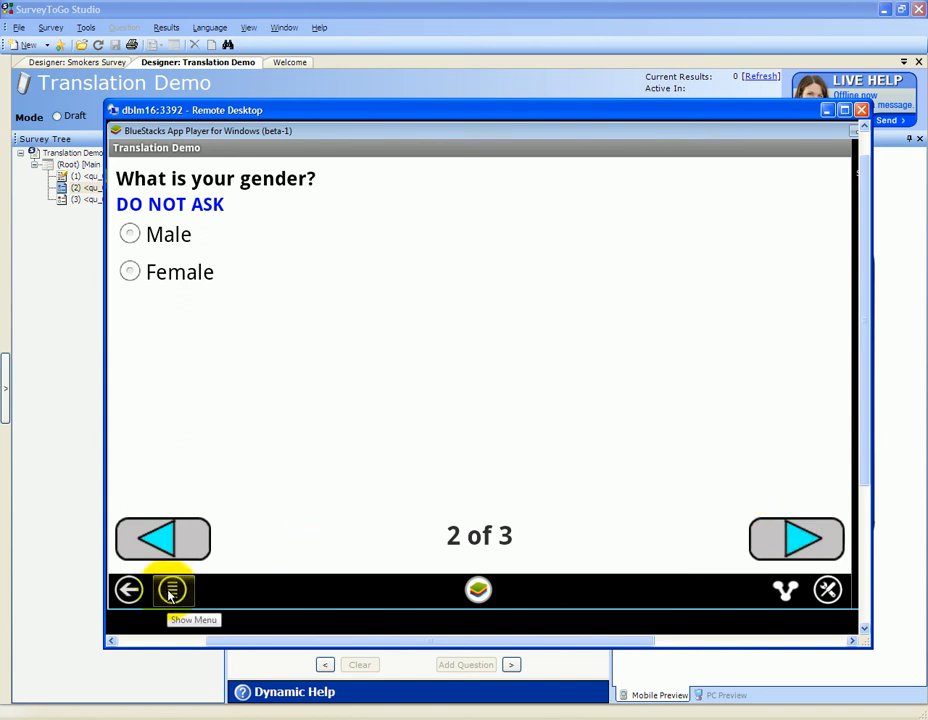
# - Switch the interview to Dutch so the gender question reads 'Wat is uw geslacht?' and answer Man
pyautogui.click(172, 590)
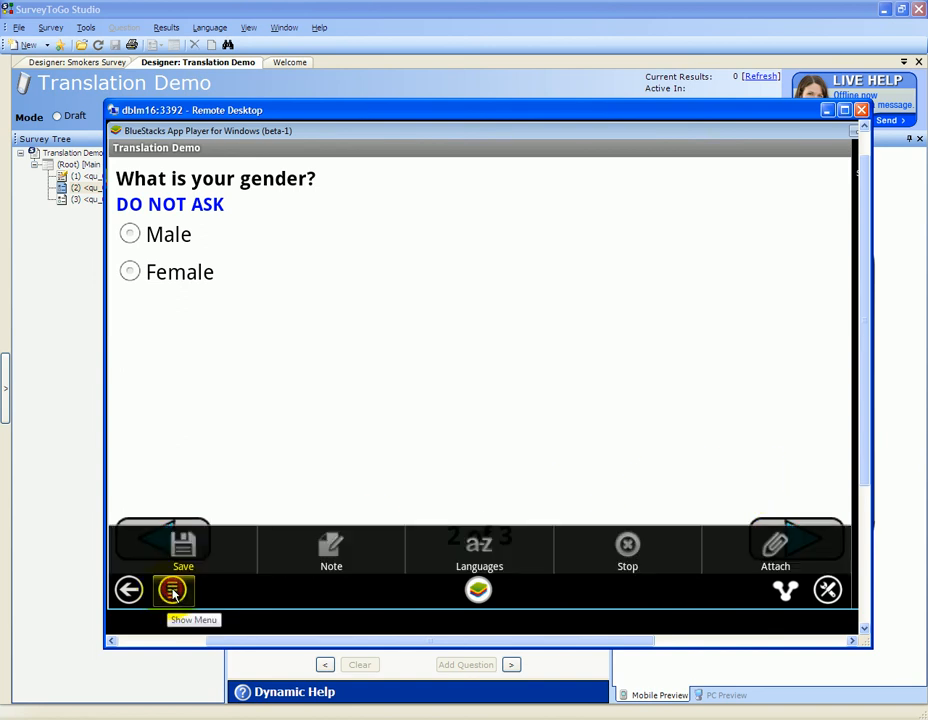
pyautogui.click(480, 548)
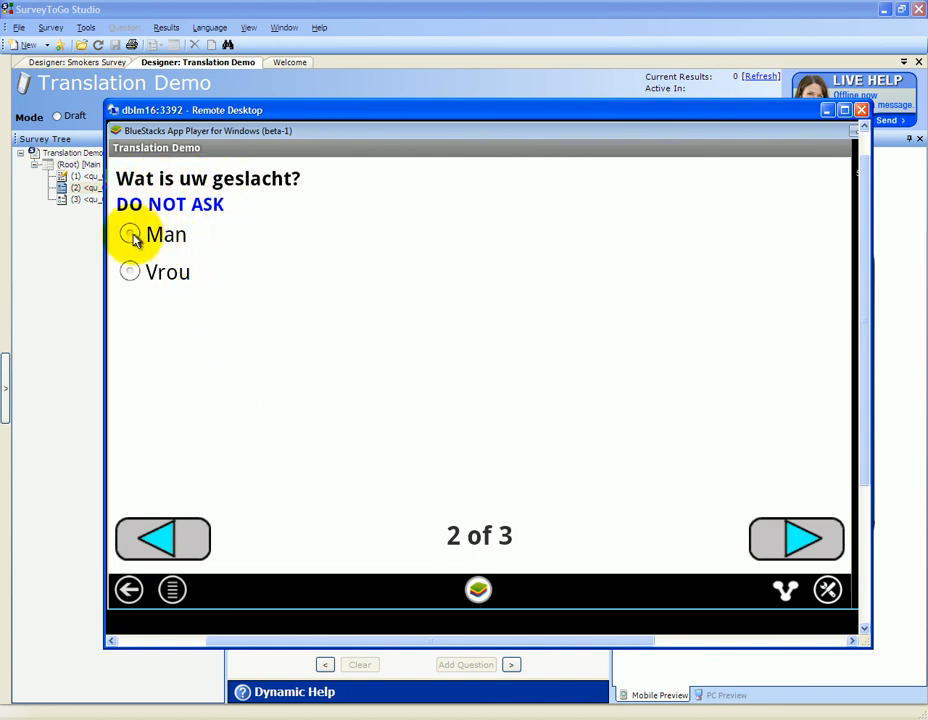
pyautogui.click(796, 538)
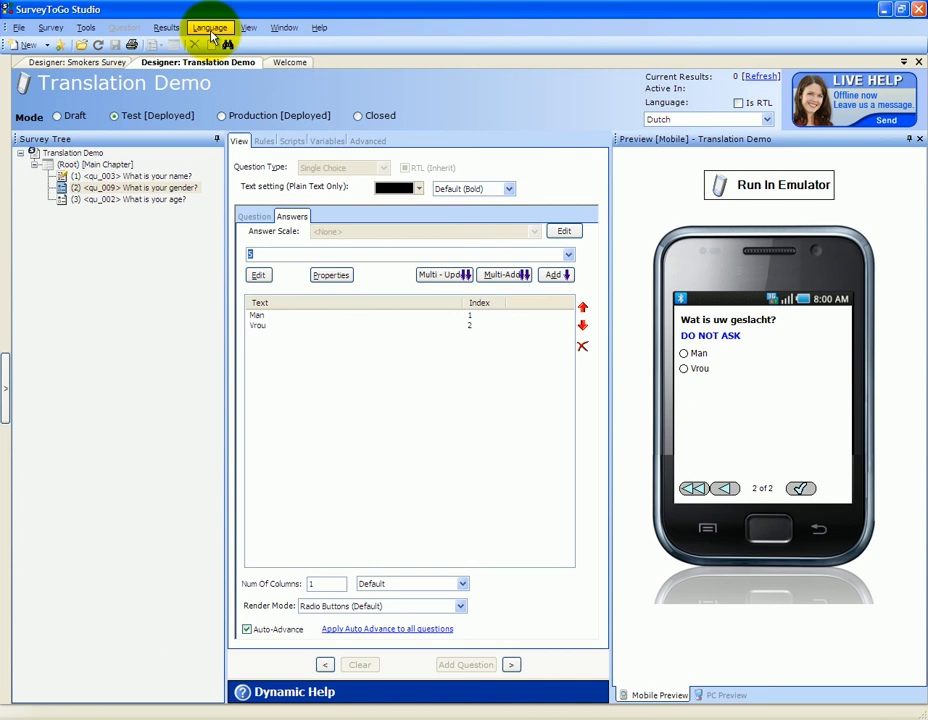
# - In Edit Languages, set Dutch as the startup and active language and confirm
pyautogui.click(210, 28)
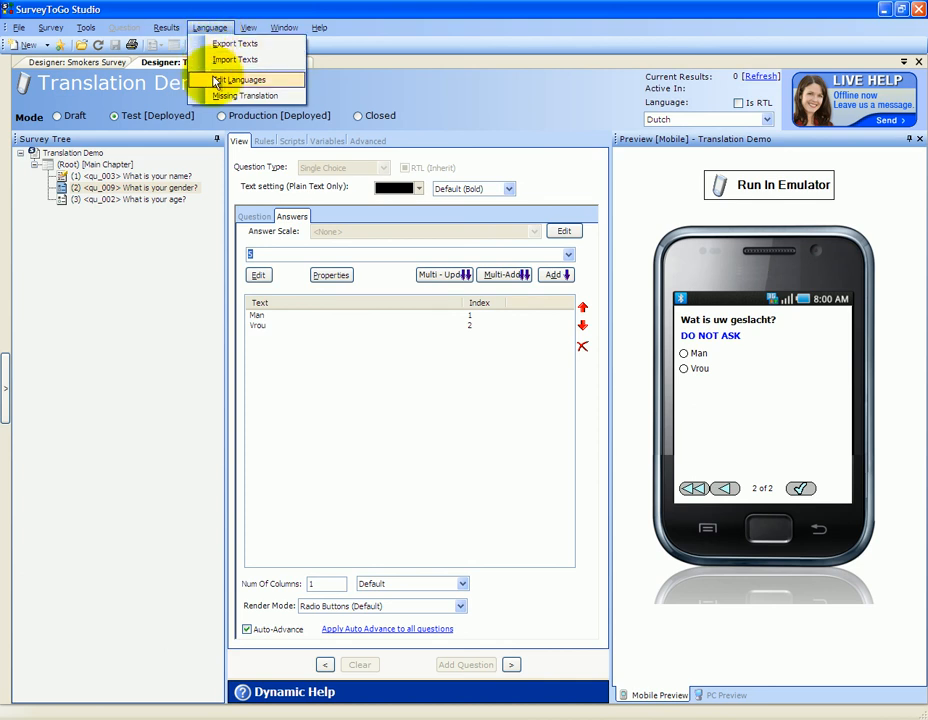
pyautogui.click(246, 80)
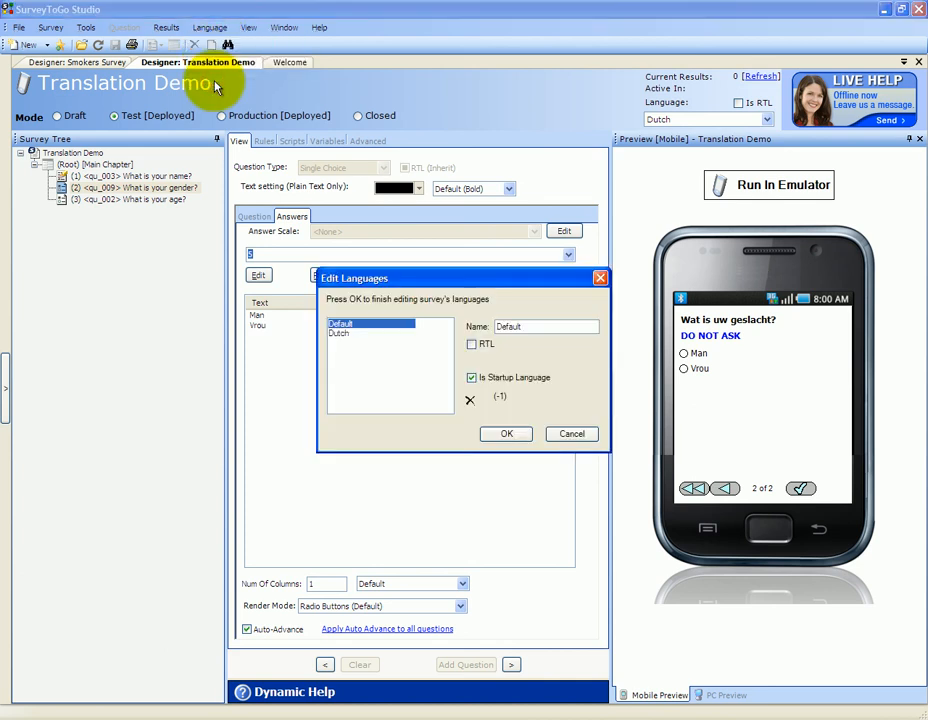
pyautogui.moveTo(396, 304)
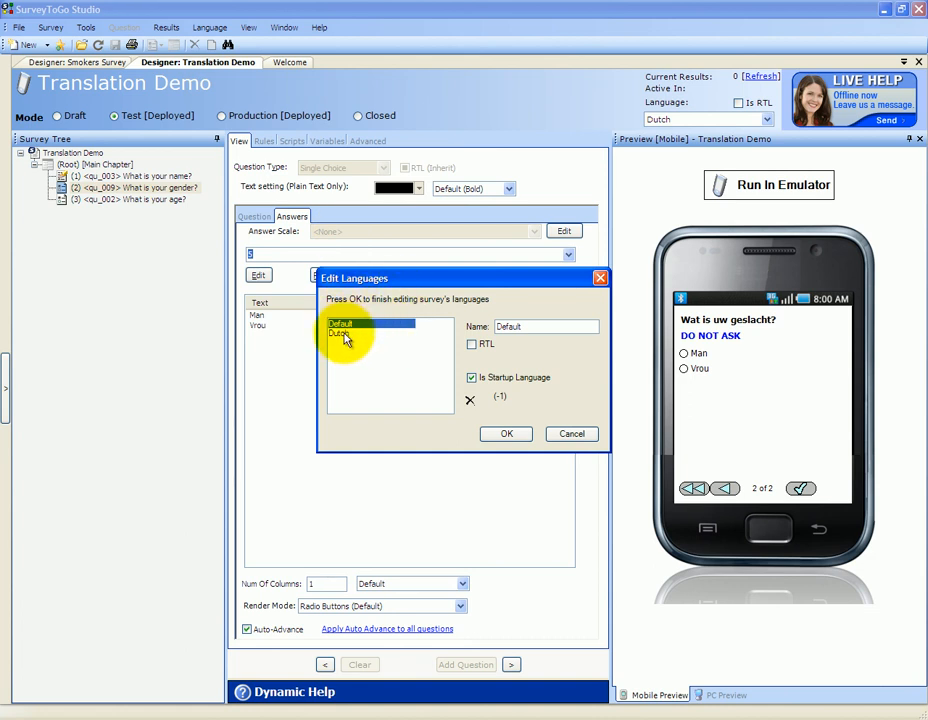
pyautogui.click(340, 332)
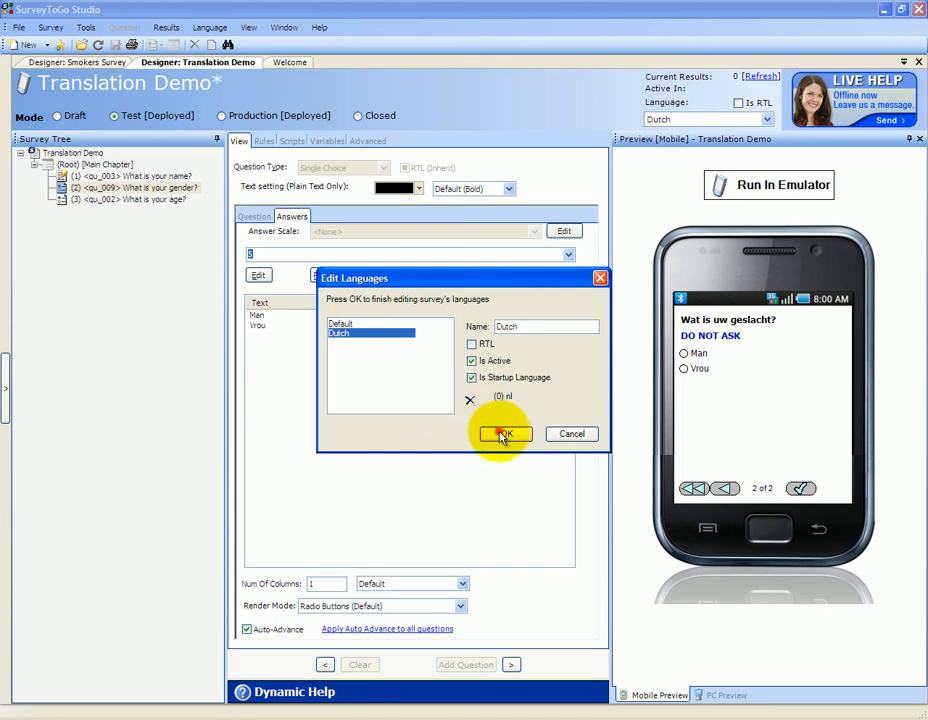
pyautogui.click(504, 432)
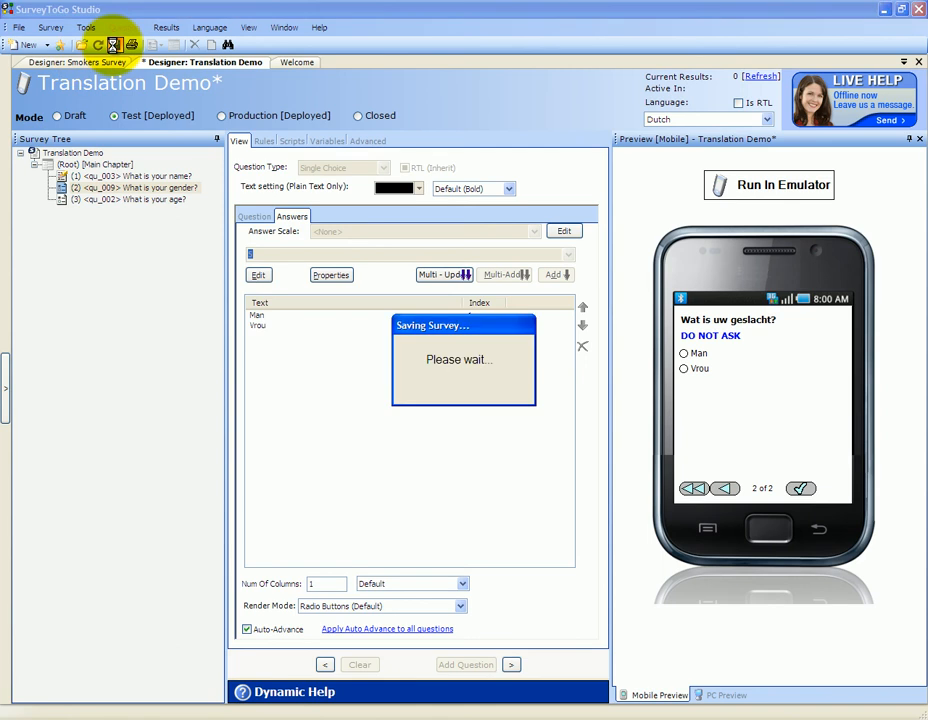
# - Run the Translation Demo survey so it opens directly in Dutch with 'Wat is jou naam?'
pyautogui.click(768, 184)
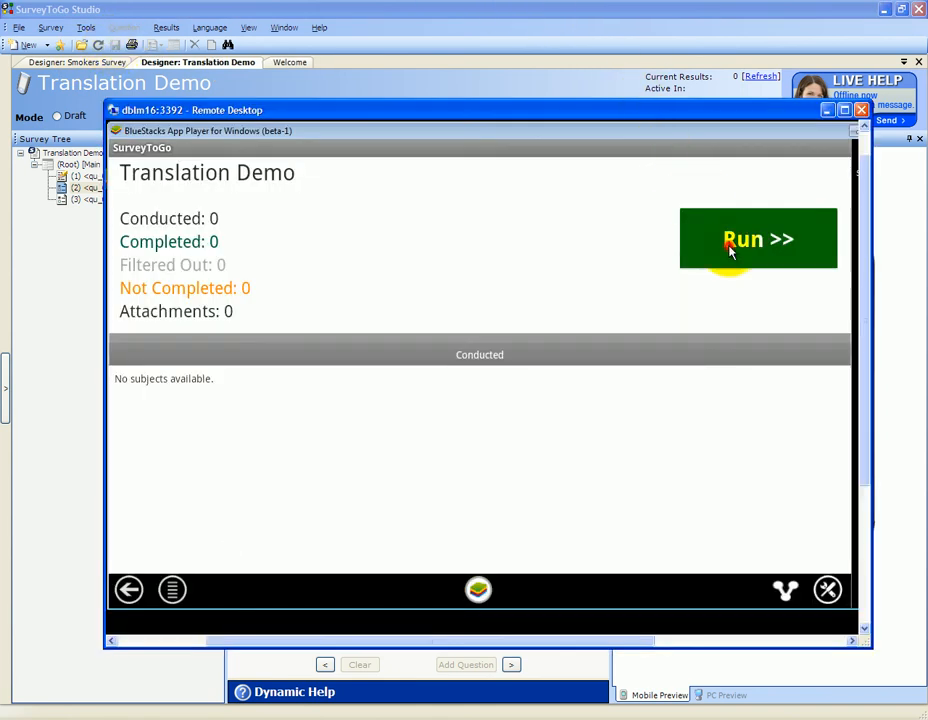
pyautogui.click(758, 238)
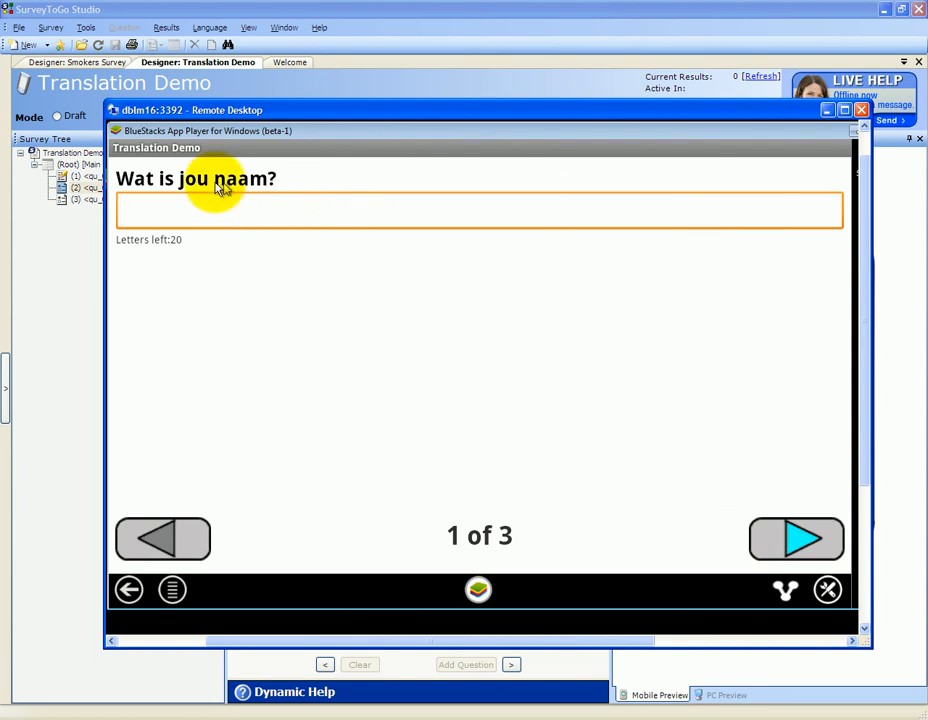